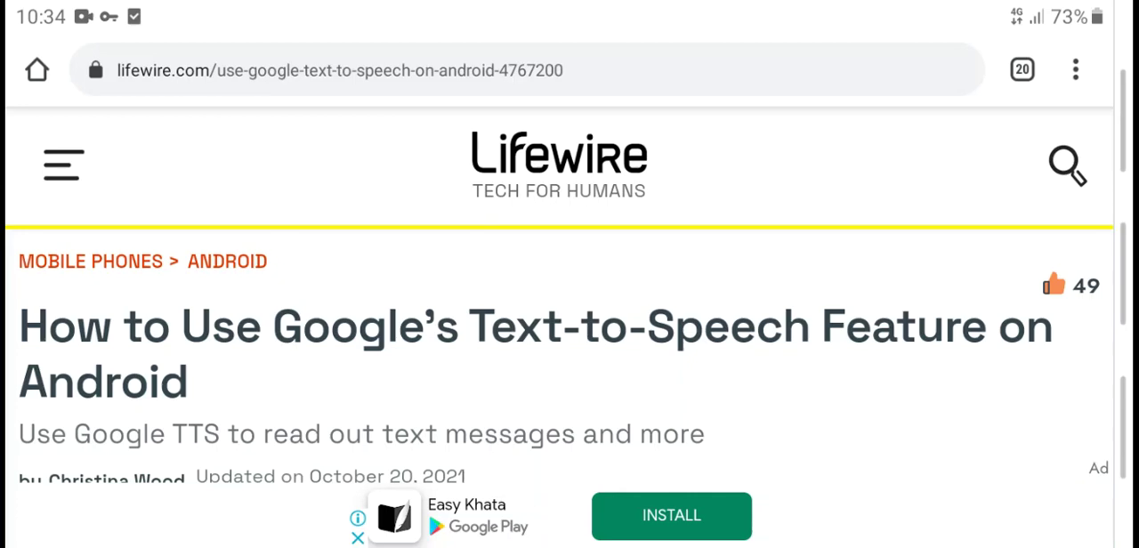
# Step: Scroll the Google Text-to-Speech article past its title to the three-step What to Know box
pyautogui.scroll(3)
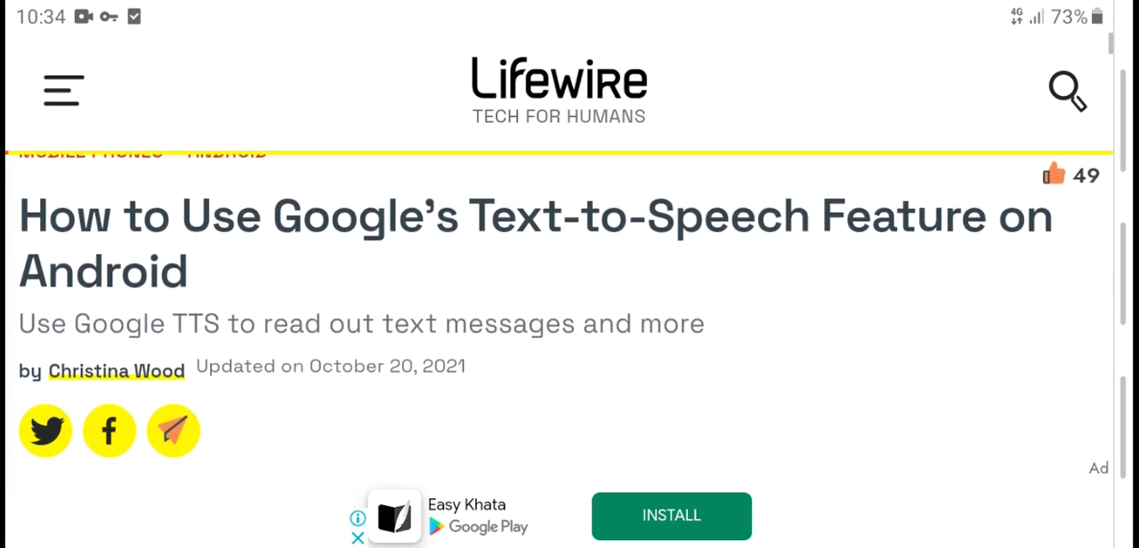
pyautogui.scroll(-3)
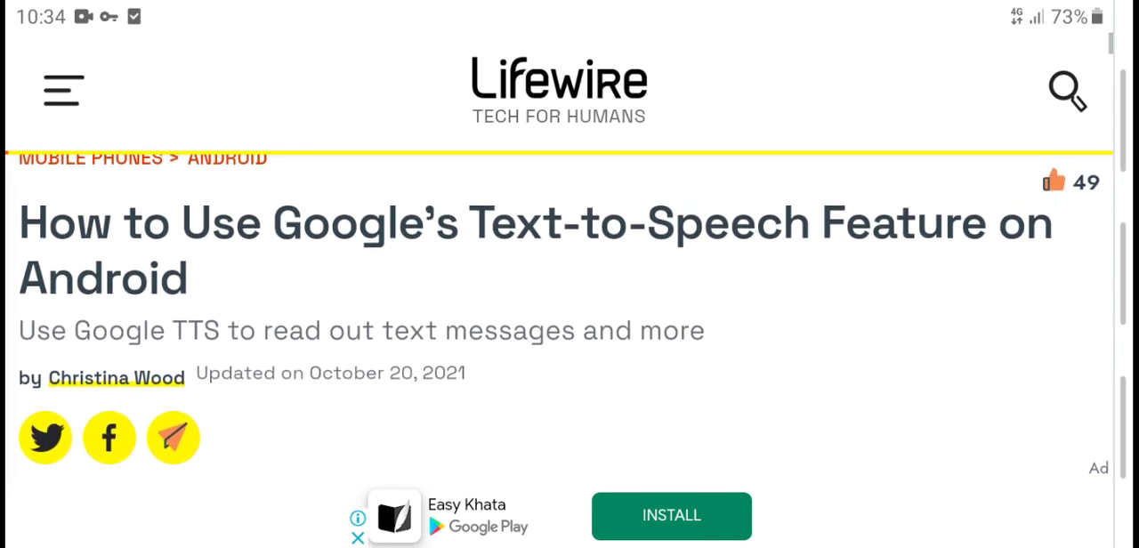
pyautogui.scroll(-3)
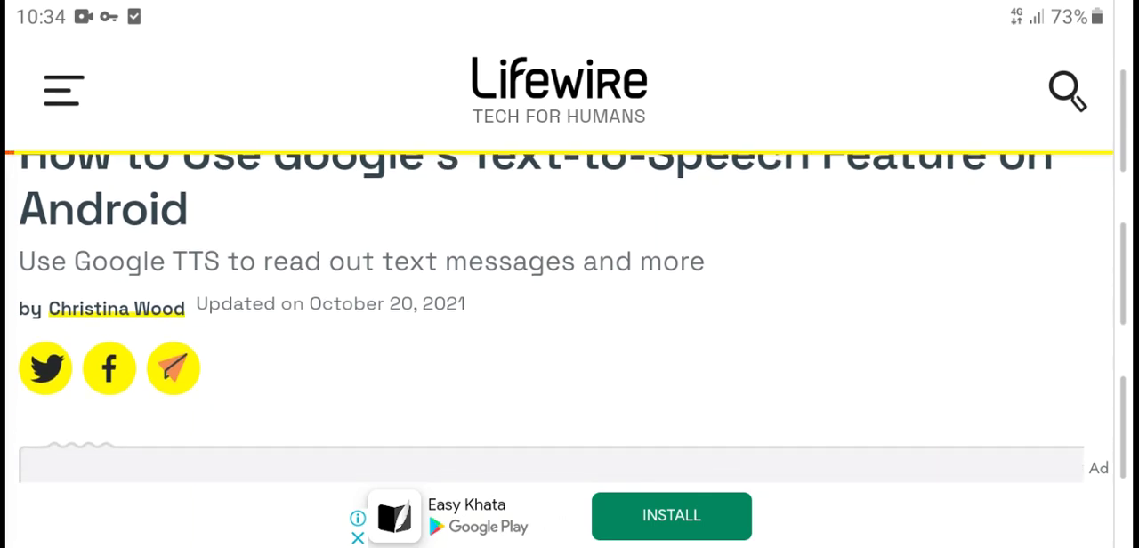
pyautogui.scroll(-3)
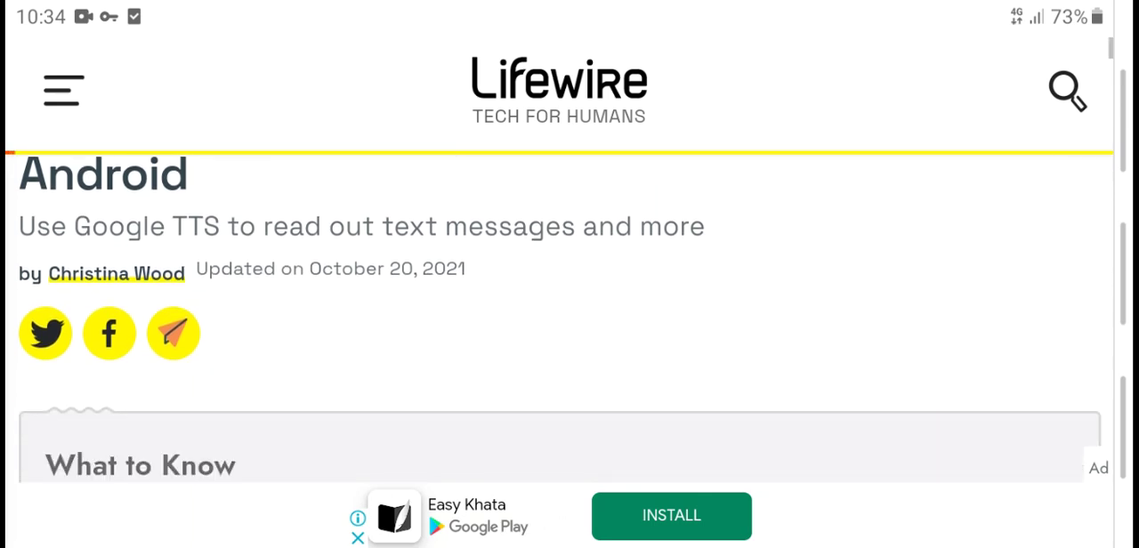
pyautogui.scroll(-3)
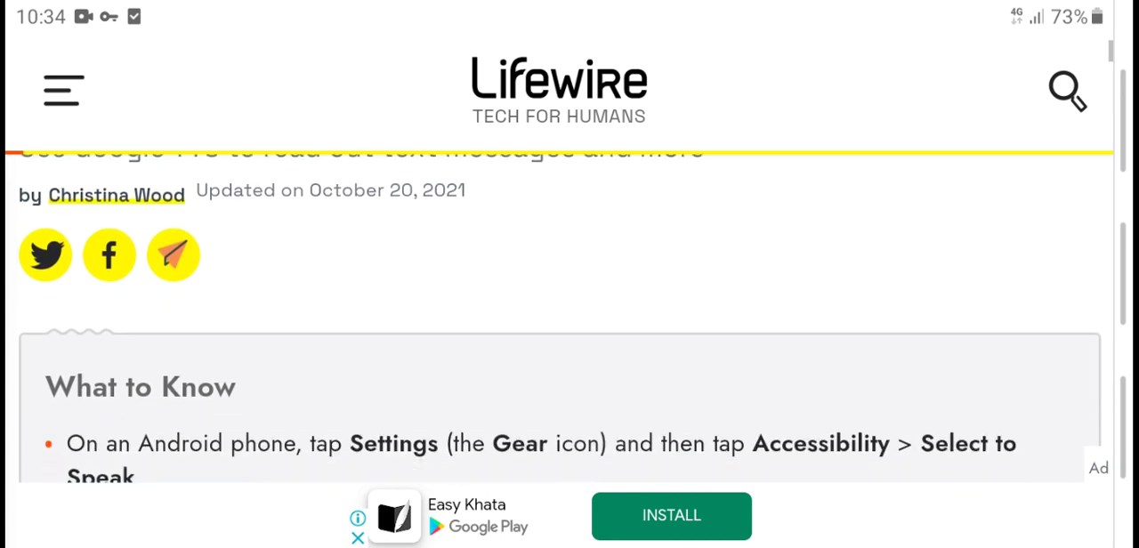
pyautogui.scroll(-3)
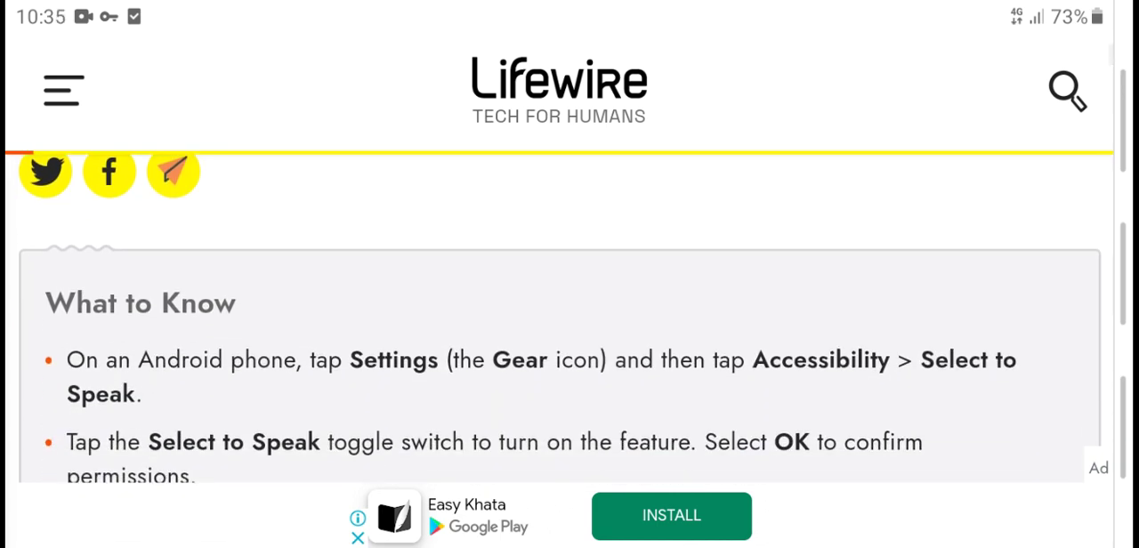
pyautogui.scroll(-3)
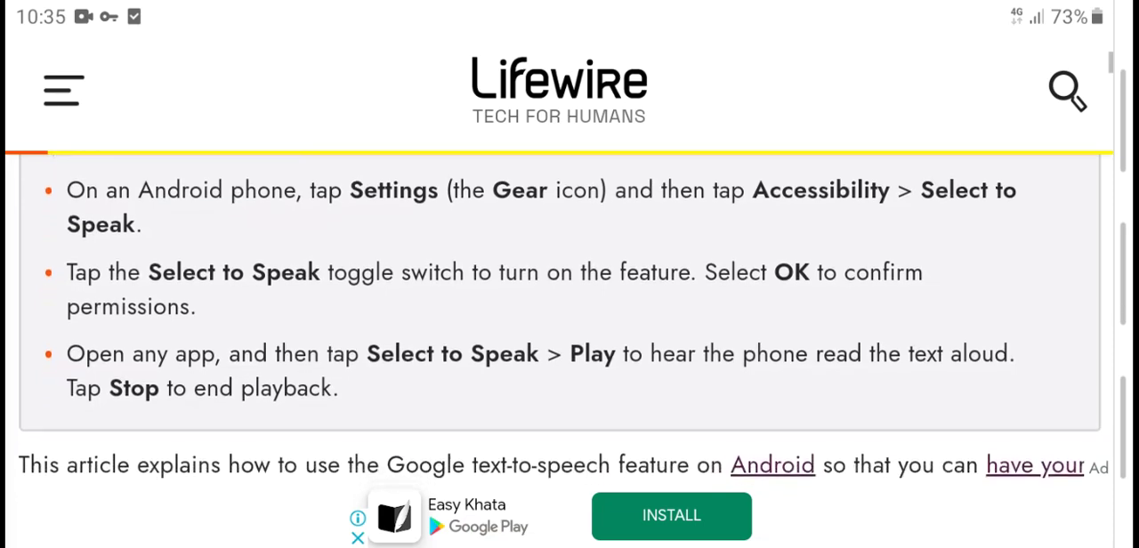
# Step: Scroll past the Android 7-and-up intro paragraph to the Easy Khata advertisement
pyautogui.scroll(-3)
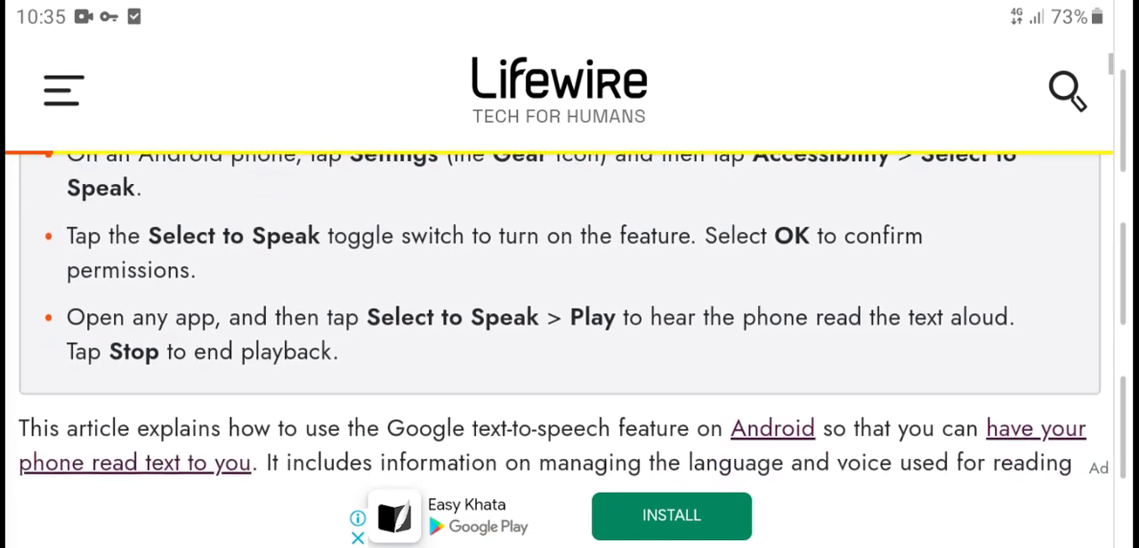
pyautogui.scroll(-3)
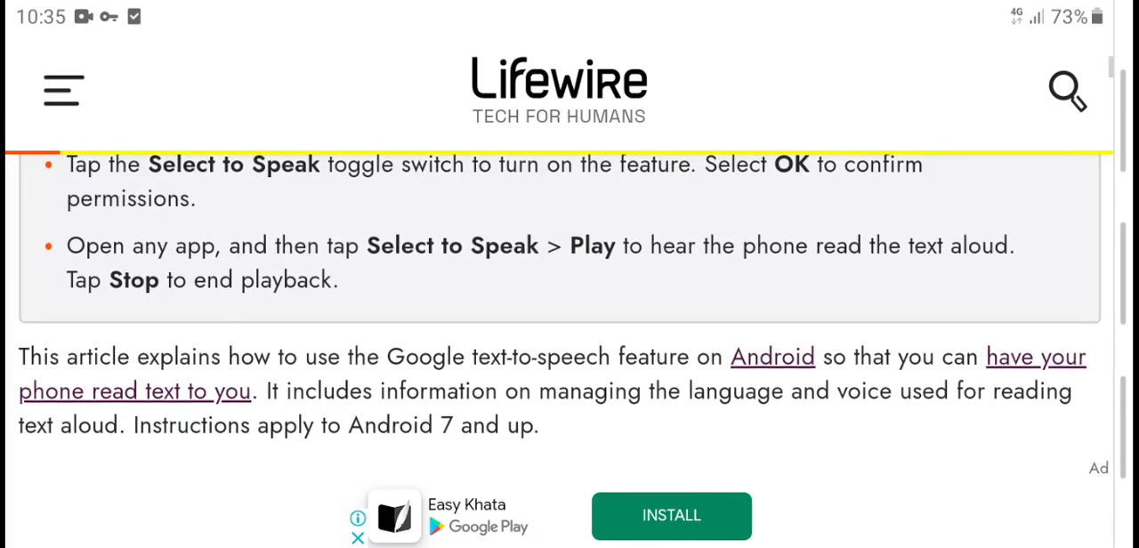
pyautogui.scroll(-3)
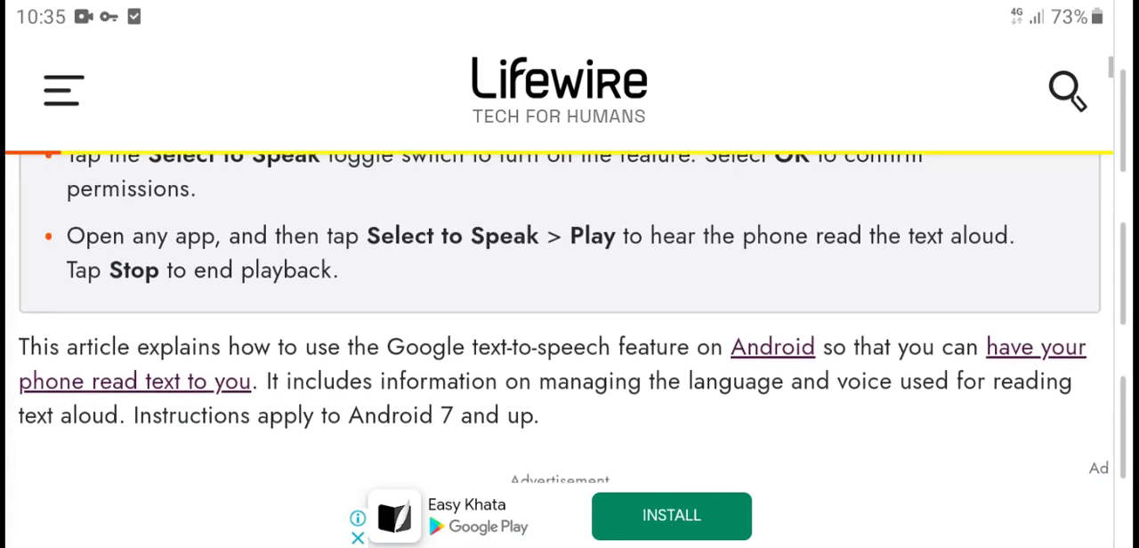
pyautogui.scroll(-3)
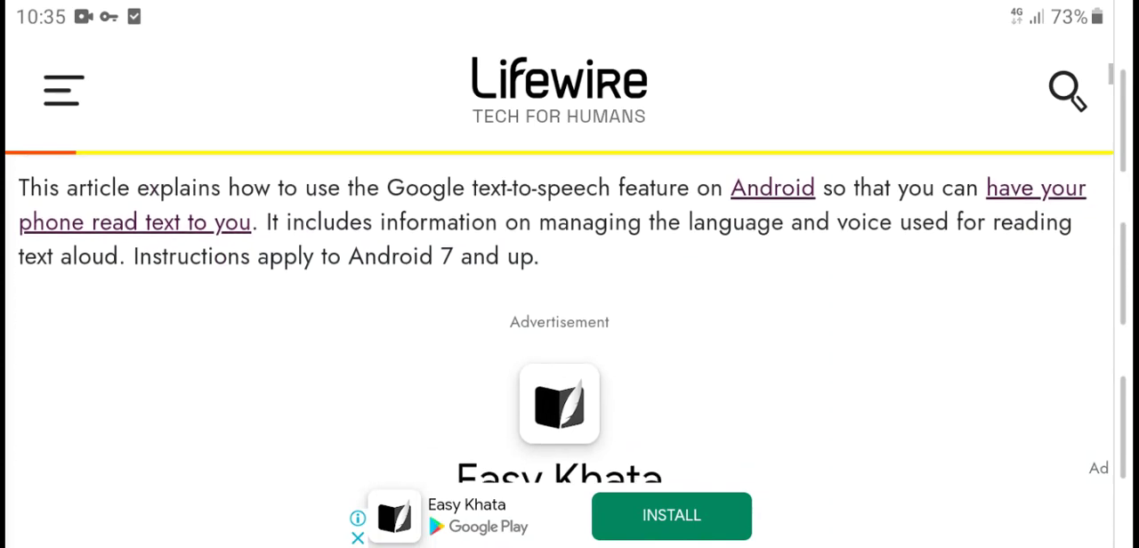
pyautogui.scroll(-3)
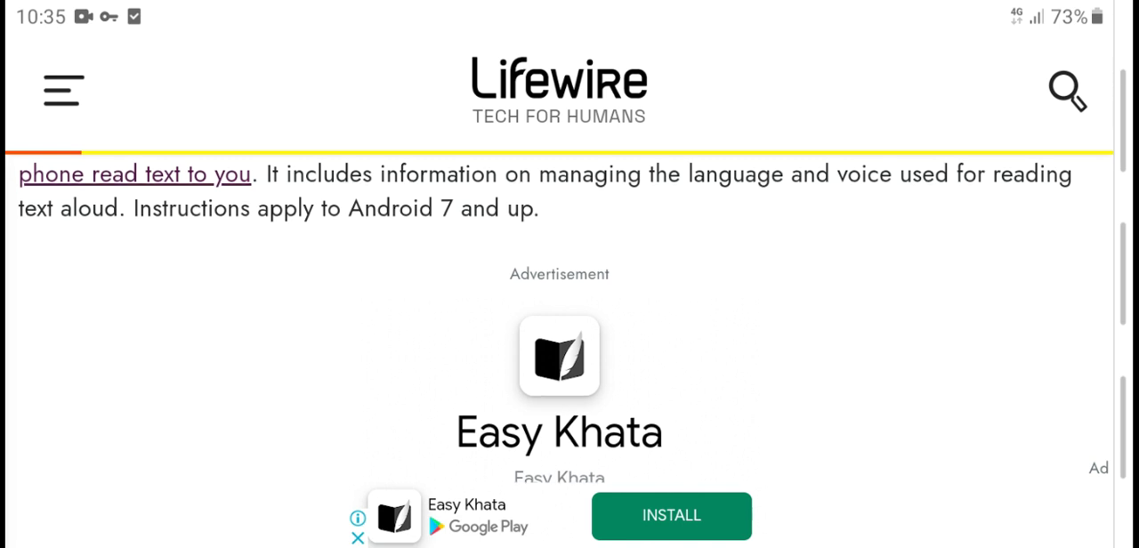
pyautogui.scroll(-3)
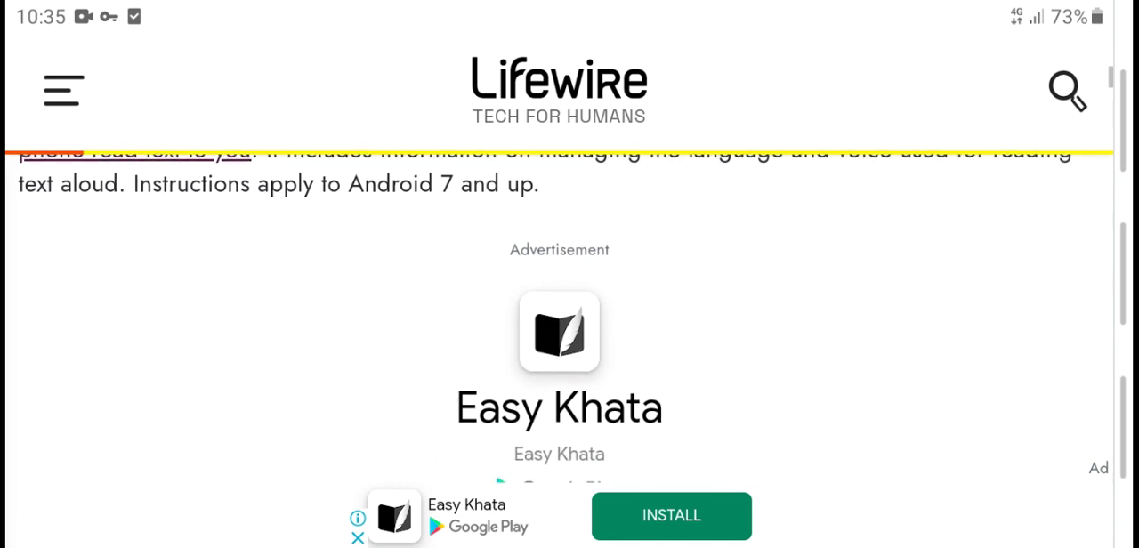
# Step: Scroll past the ad to steps on Settings, Accessibility and Select to Speak
pyautogui.scroll(-3)
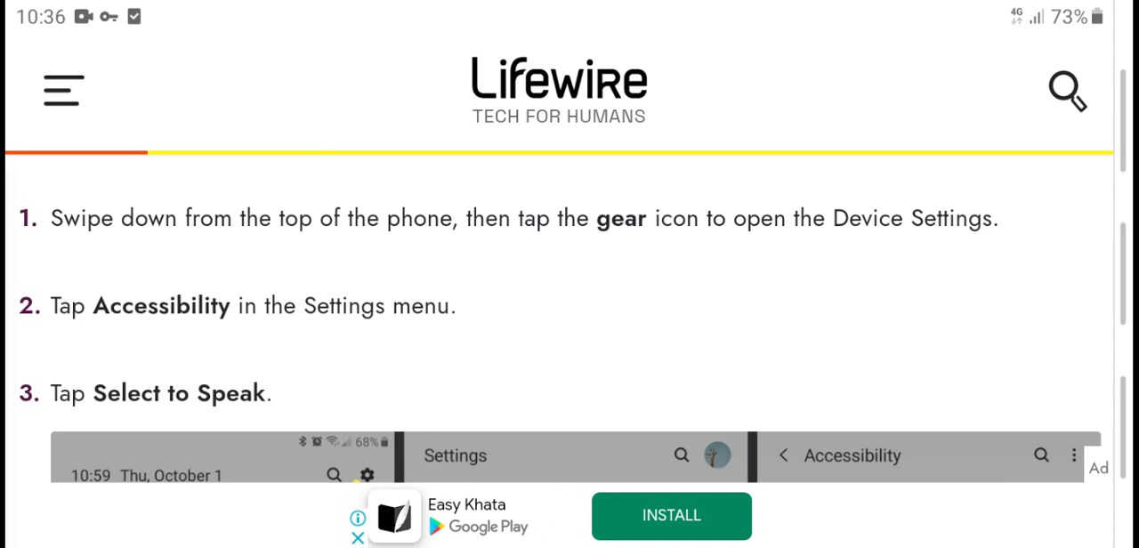
# Step: Scroll past the tip and step 4 to steps 6–7 on tapping Select to Speak and Play
pyautogui.scroll(-3)
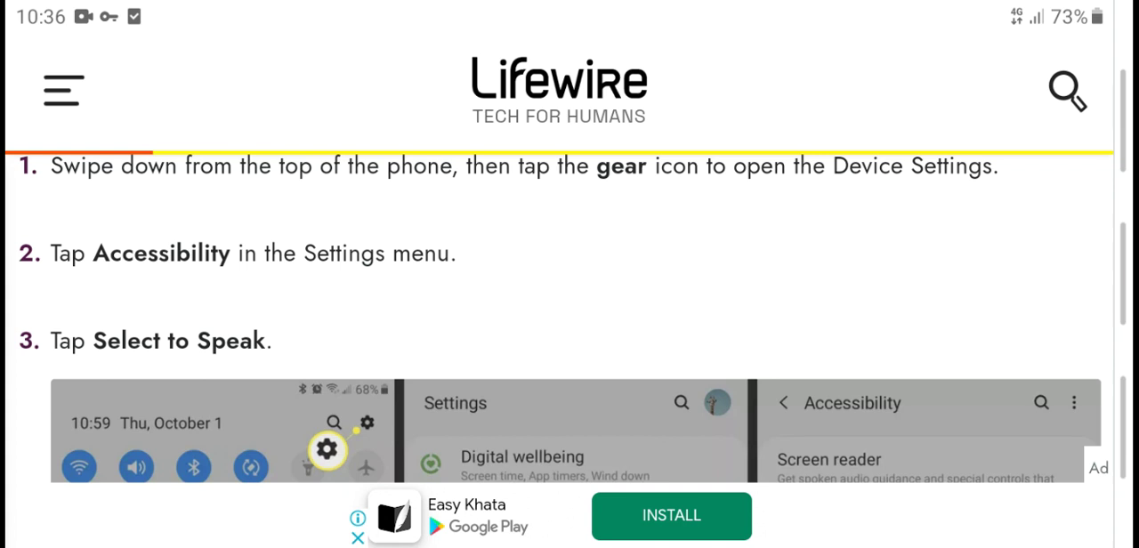
pyautogui.scroll(-3)
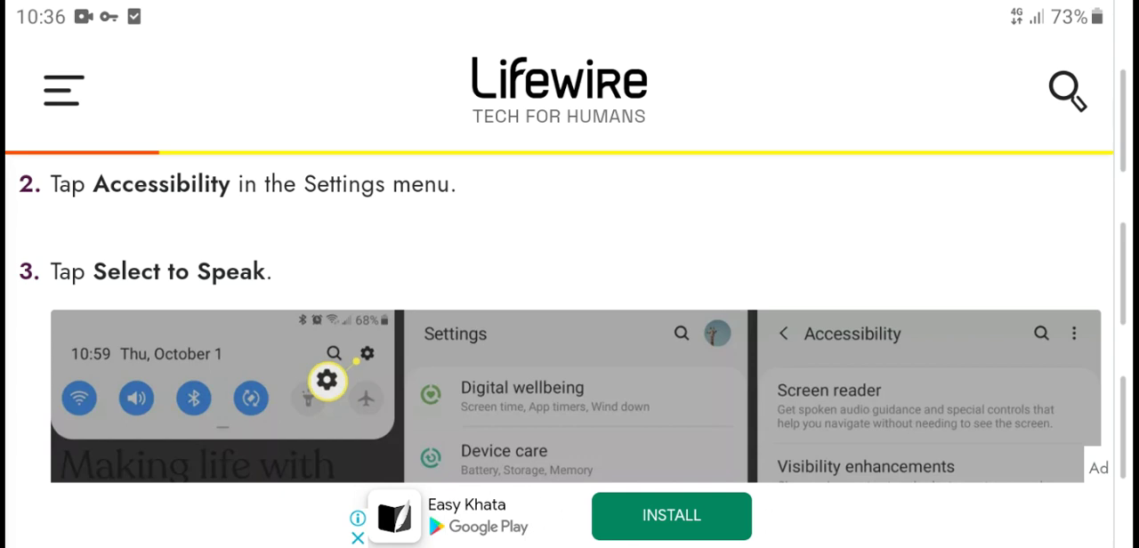
pyautogui.scroll(-3)
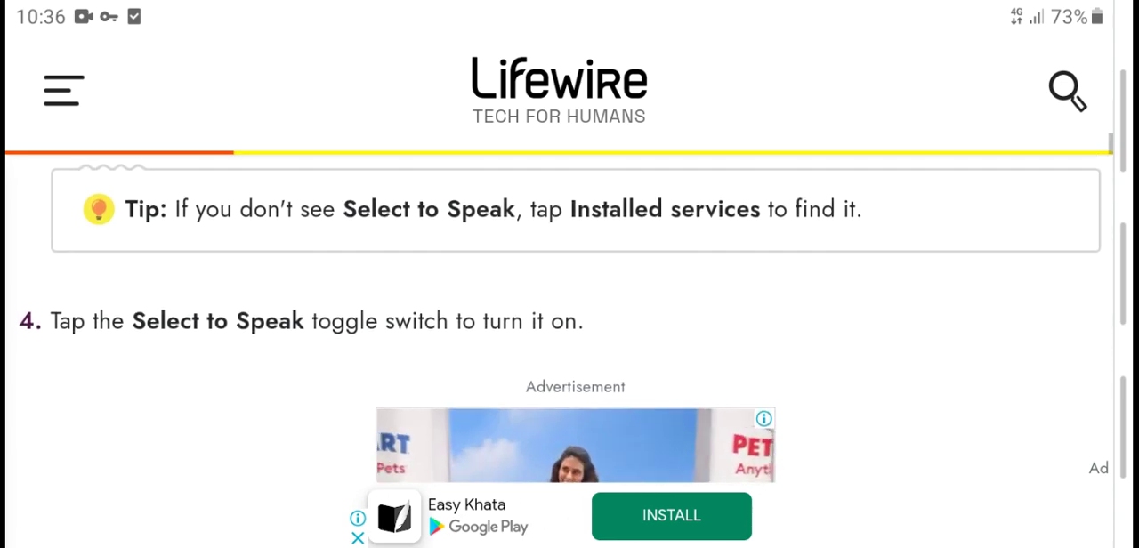
pyautogui.scroll(-3)
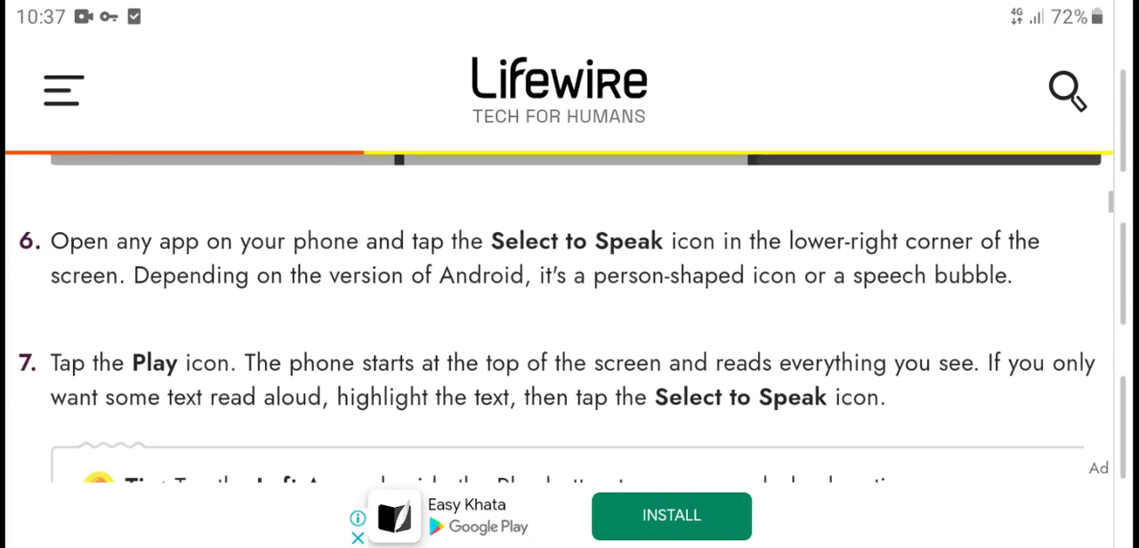
# Step: Scroll past the Left Arrow tip and step 8 (tap Stop) to the three-panel screenshots
pyautogui.scroll(-3)
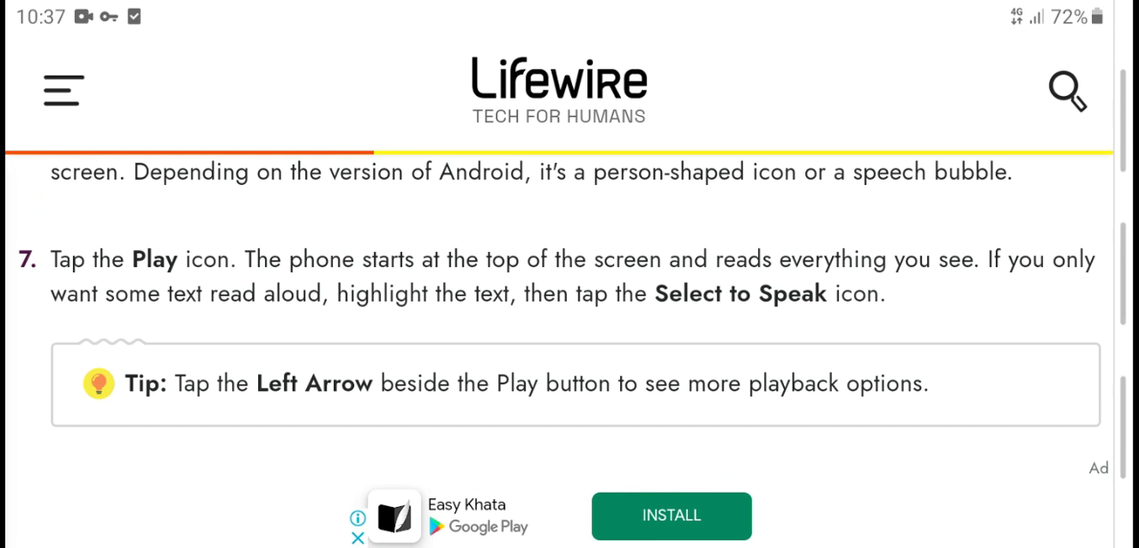
pyautogui.scroll(-3)
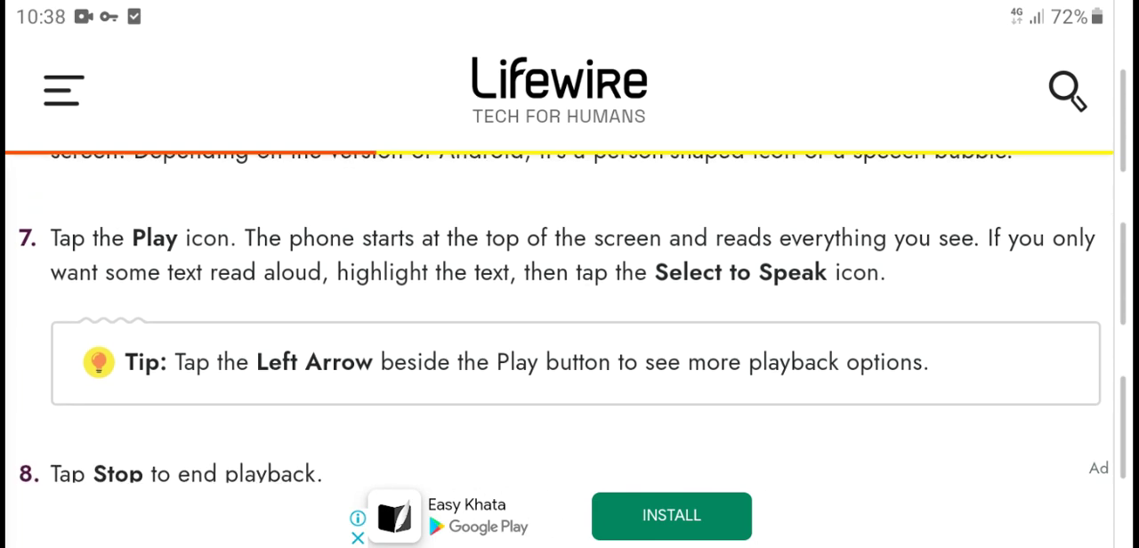
pyautogui.scroll(-3)
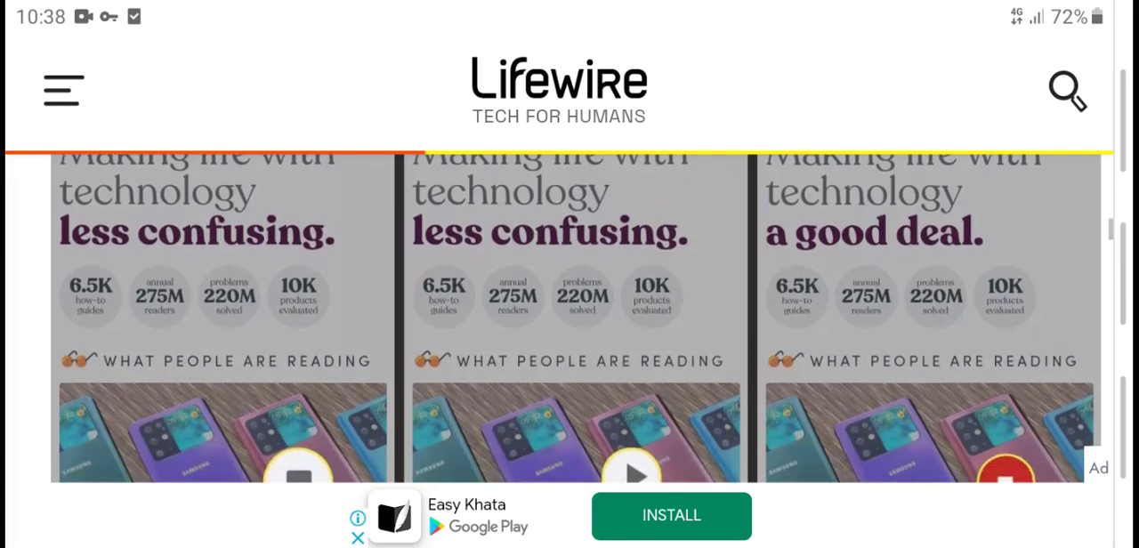
# Step: Scroll past the ad to voice-management steps 1–3: settings, General management, Language and input
pyautogui.scroll(-3)
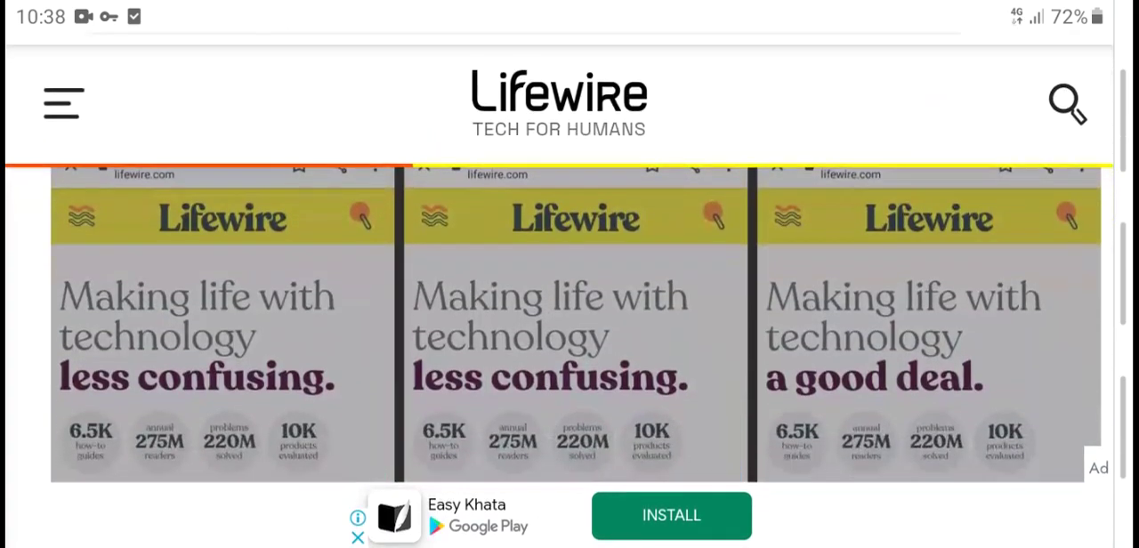
pyautogui.scroll(-3)
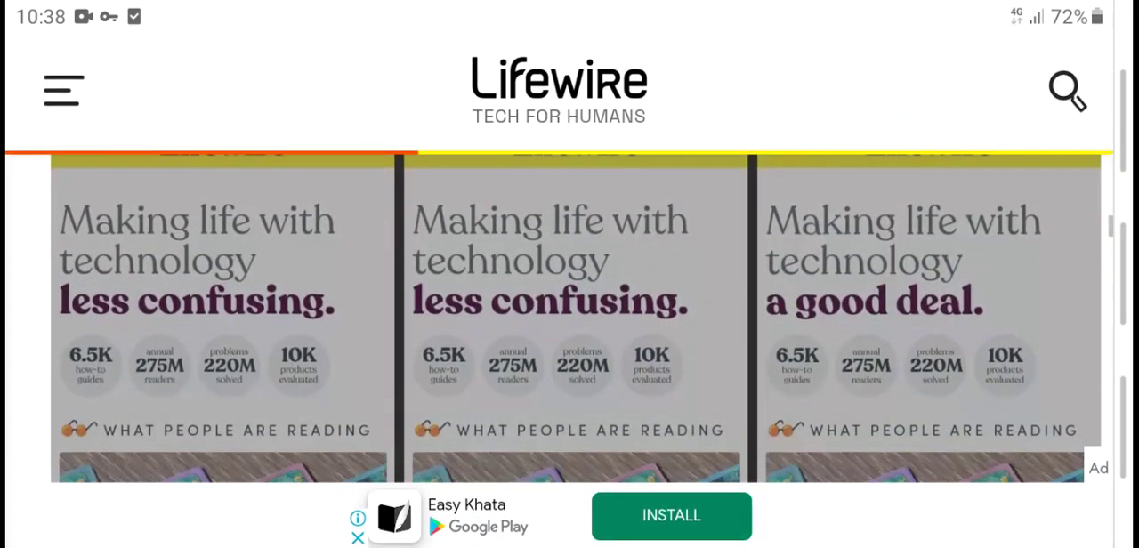
pyautogui.scroll(-3)
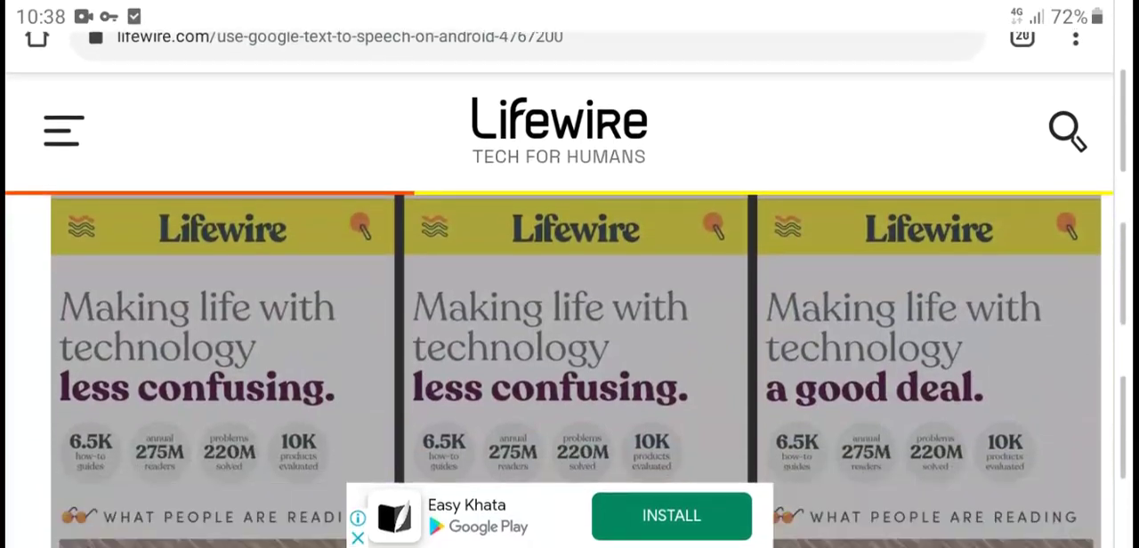
pyautogui.scroll(-3)
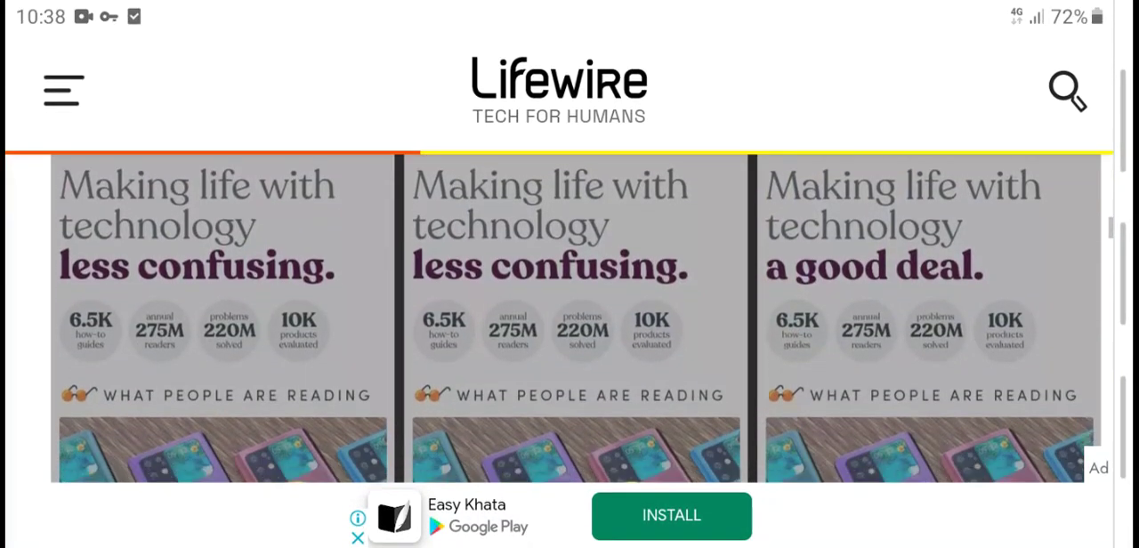
pyautogui.scroll(-3)
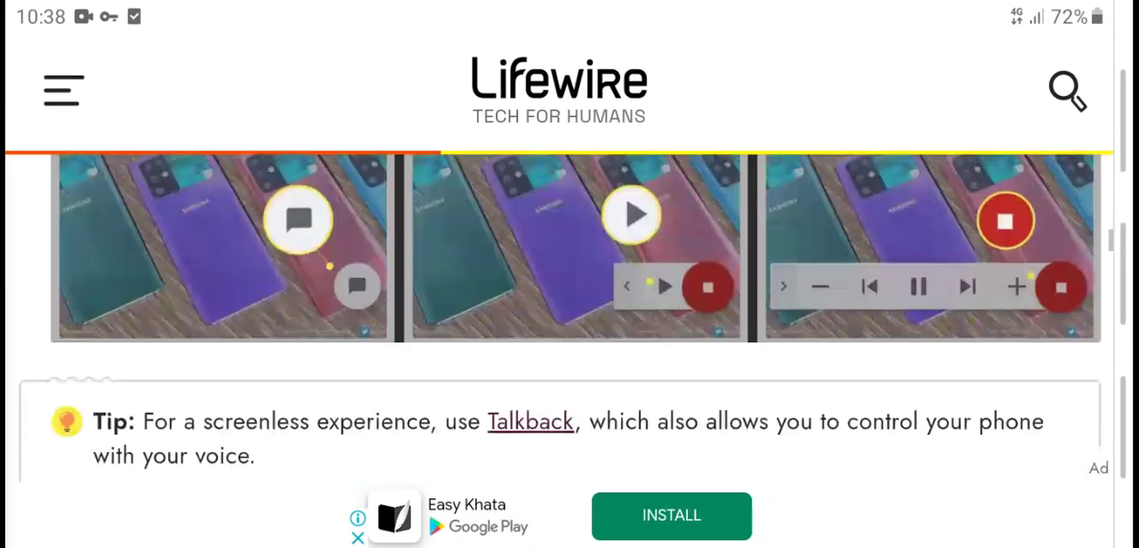
pyautogui.scroll(-3)
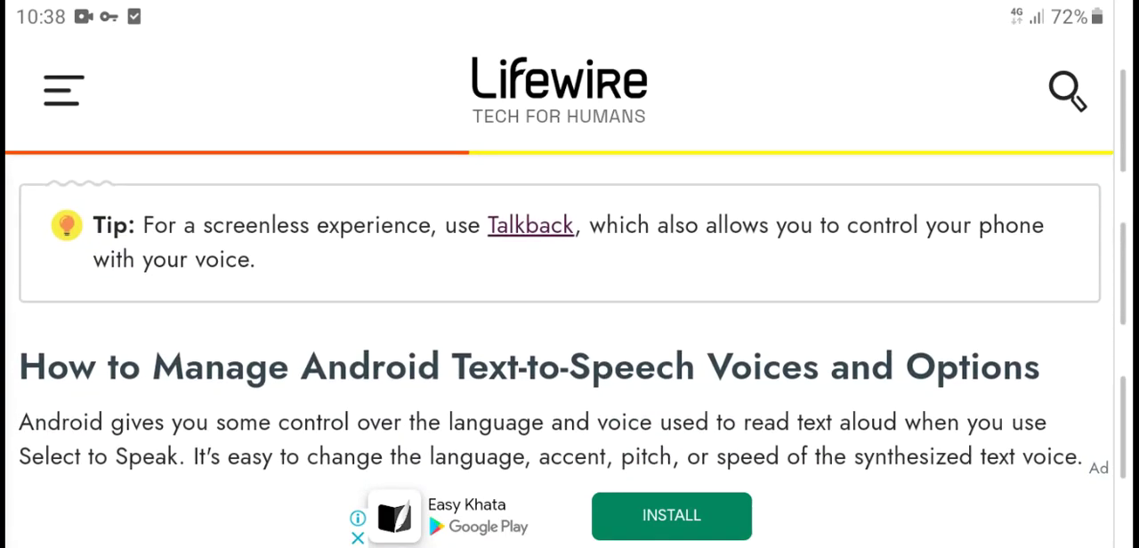
pyautogui.scroll(-3)
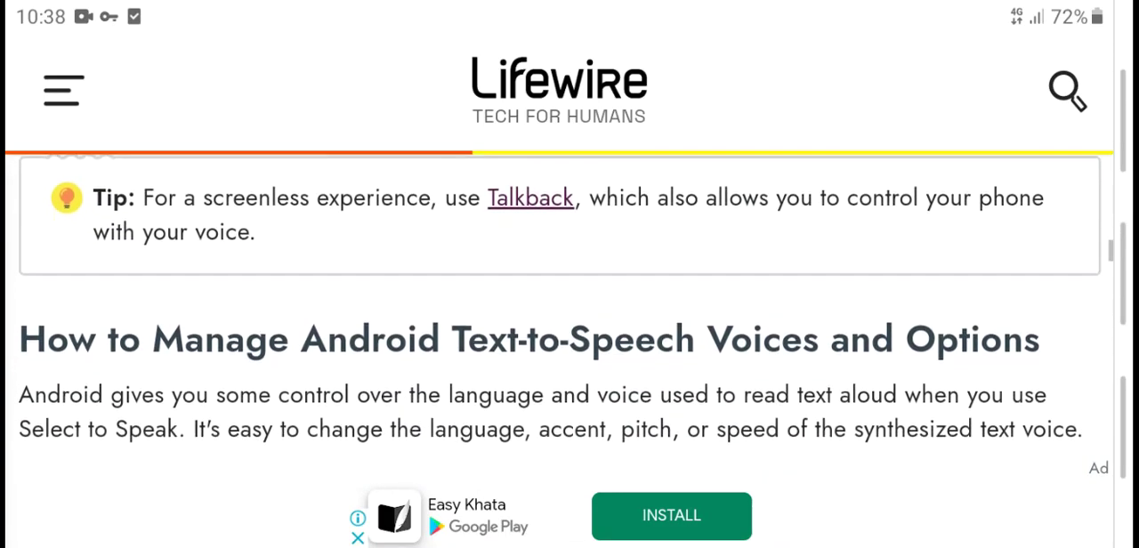
pyautogui.scroll(-3)
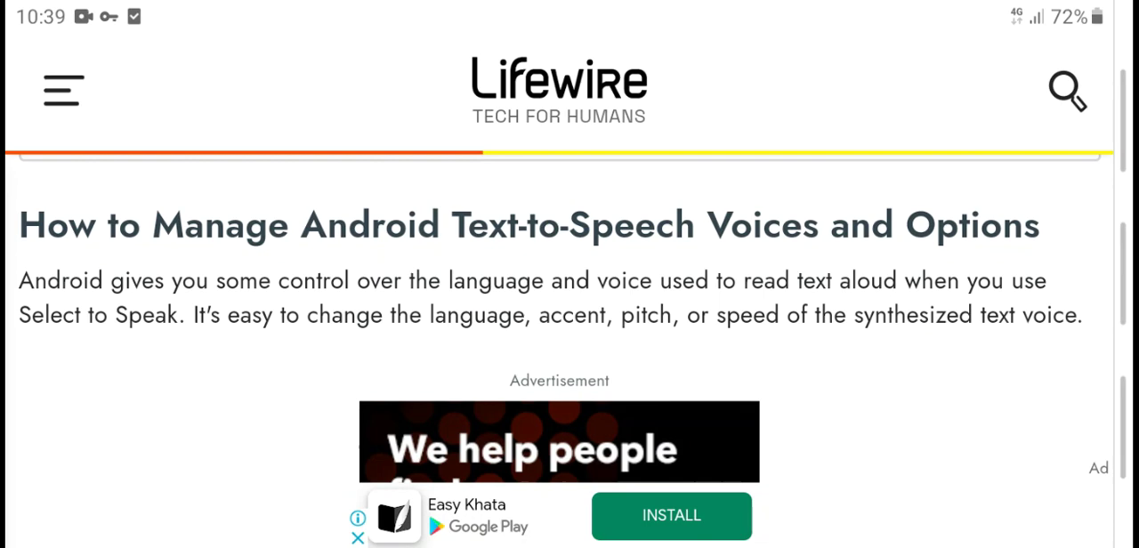
pyautogui.scroll(-3)
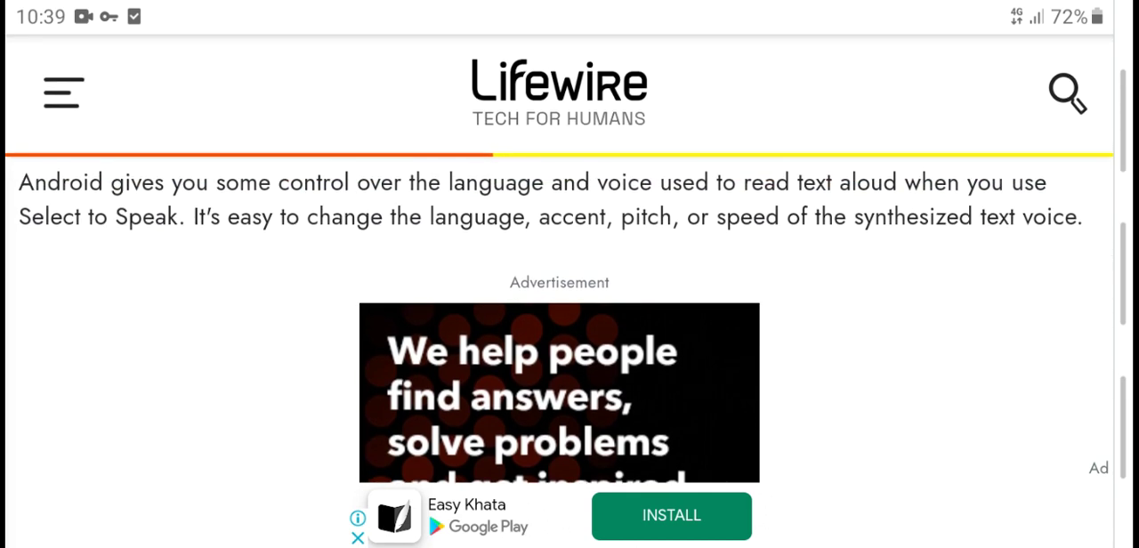
pyautogui.scroll(-3)
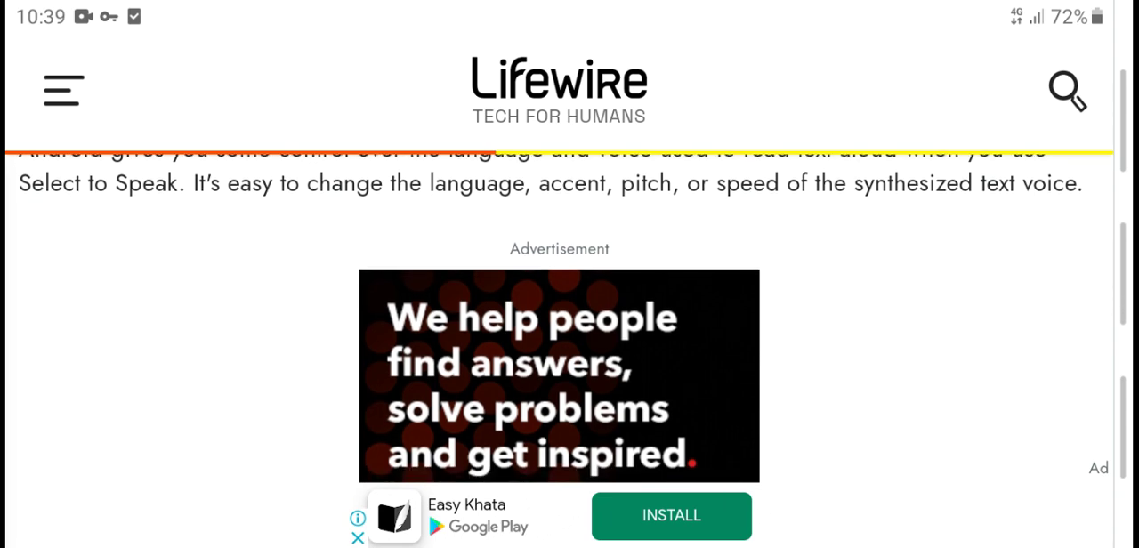
pyautogui.scroll(-3)
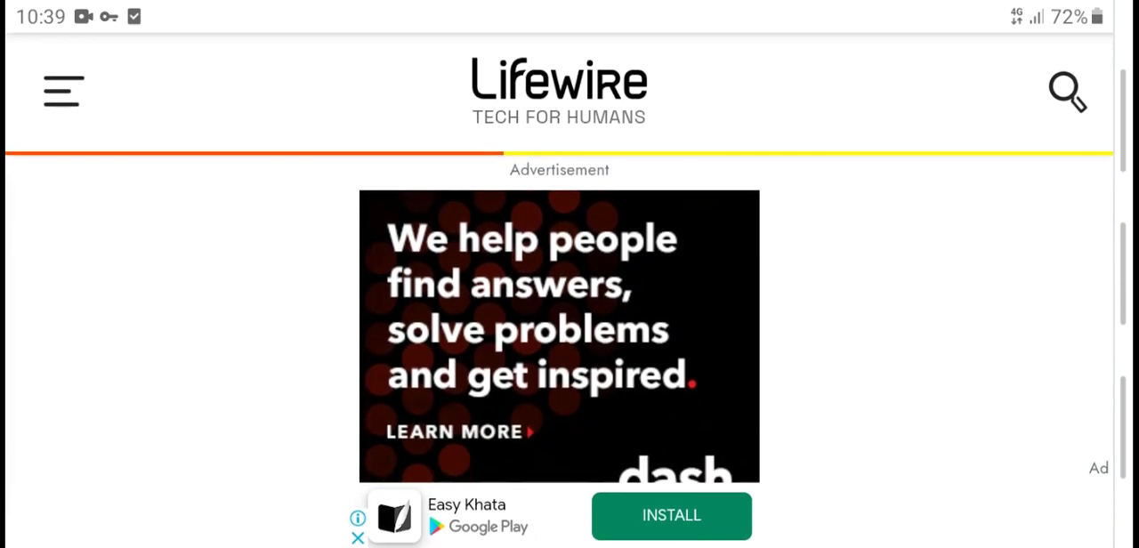
pyautogui.scroll(-3)
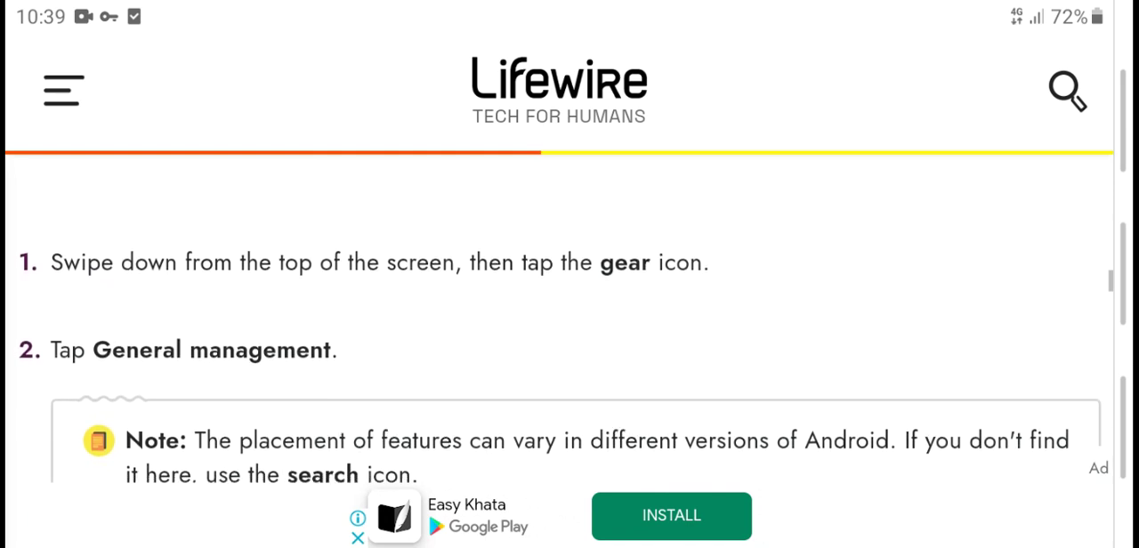
pyautogui.scroll(-3)
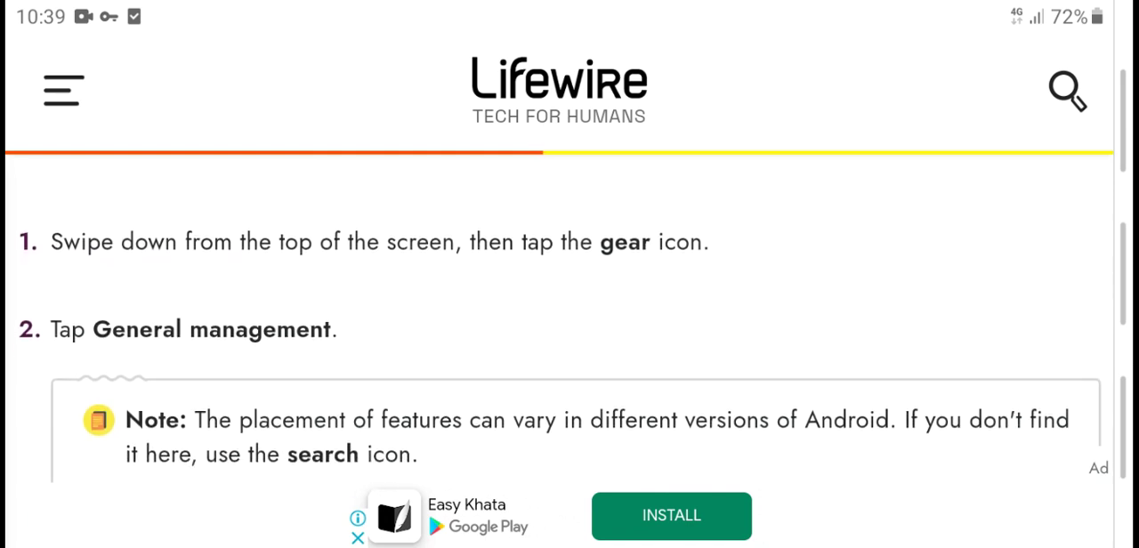
pyautogui.scroll(-3)
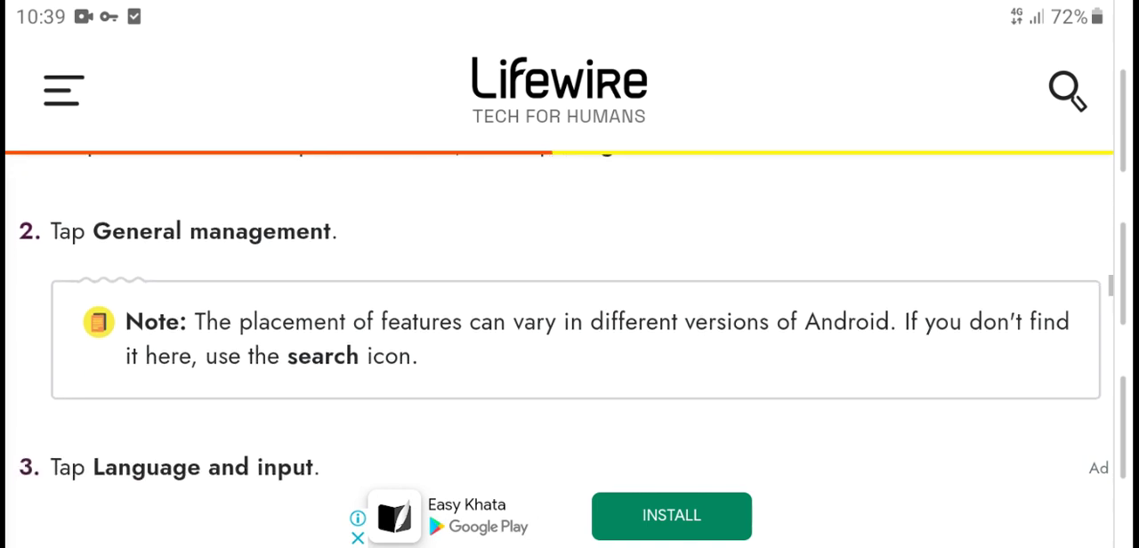
# Step: Scroll past steps 5–6 on speech rate, pitch and language to the Google Lens heading
pyautogui.scroll(-3)
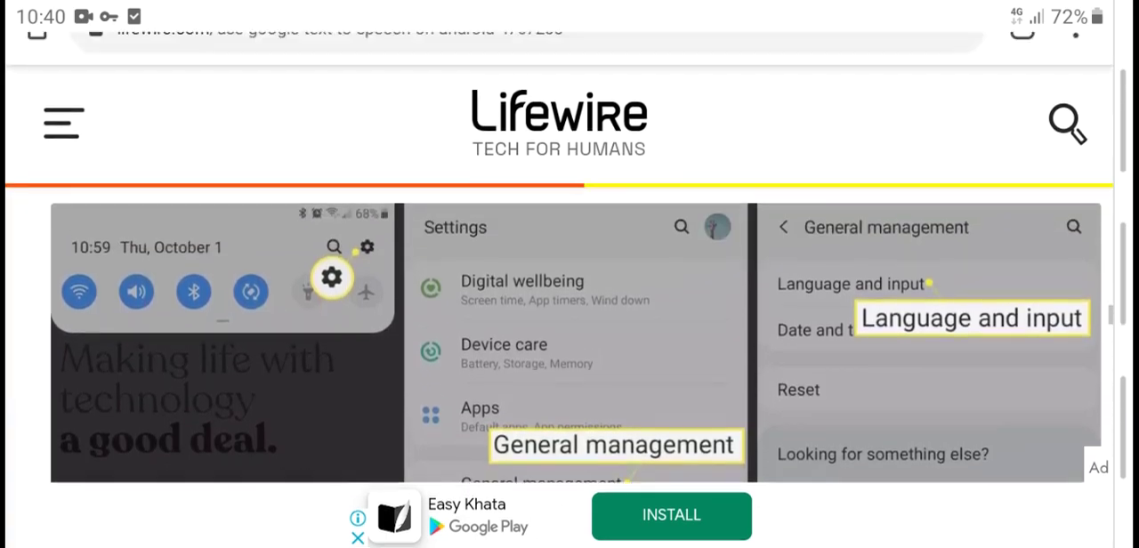
pyautogui.scroll(-3)
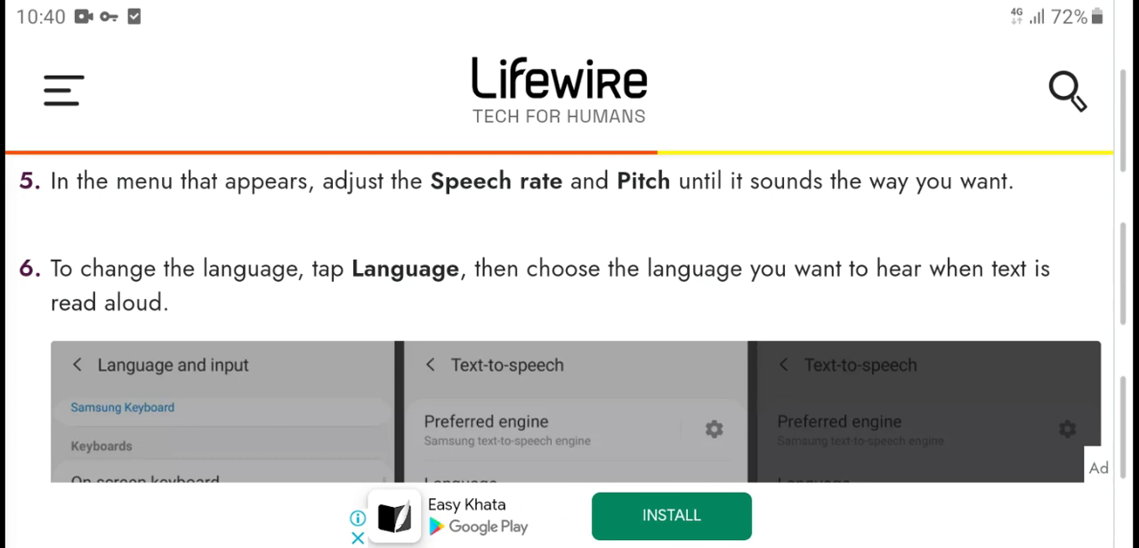
pyautogui.scroll(-3)
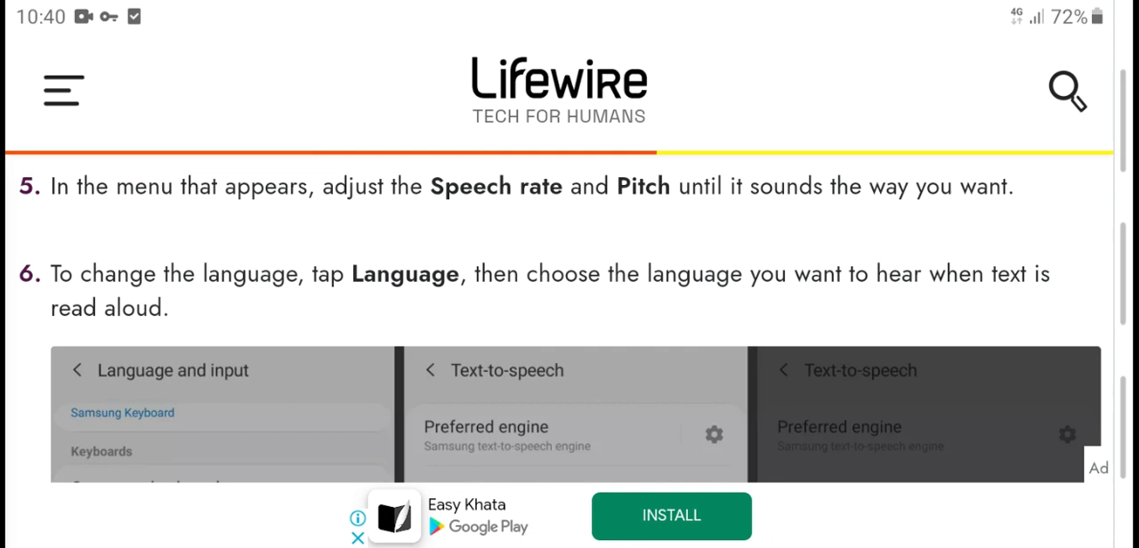
pyautogui.scroll(-3)
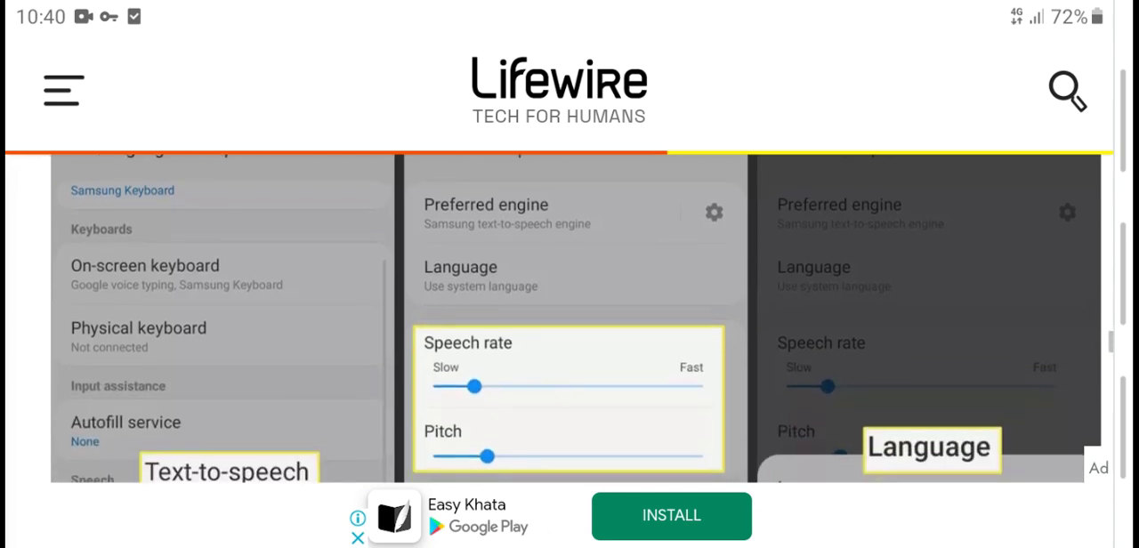
pyautogui.scroll(-3)
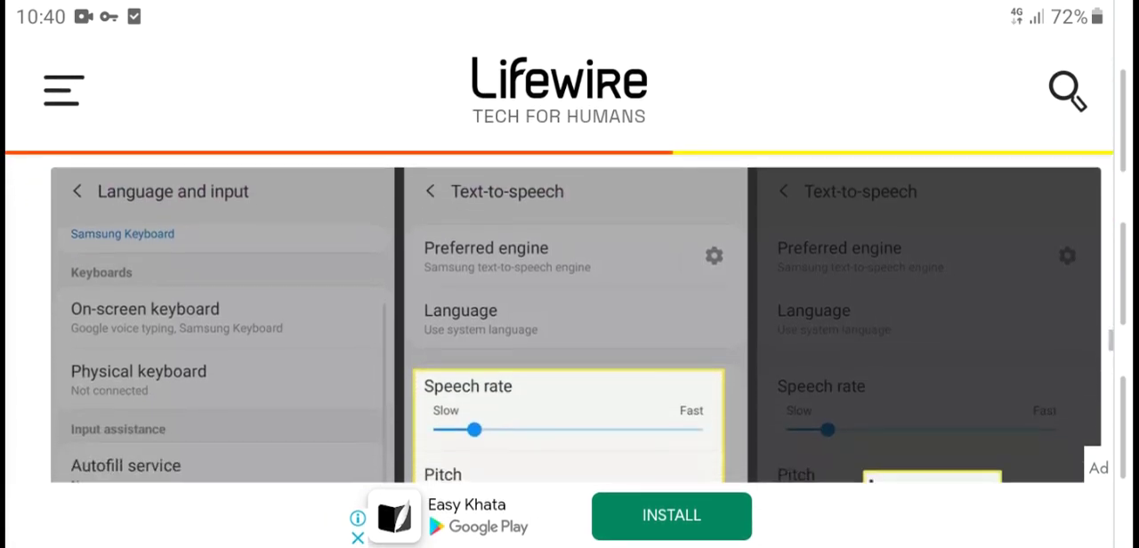
pyautogui.scroll(-3)
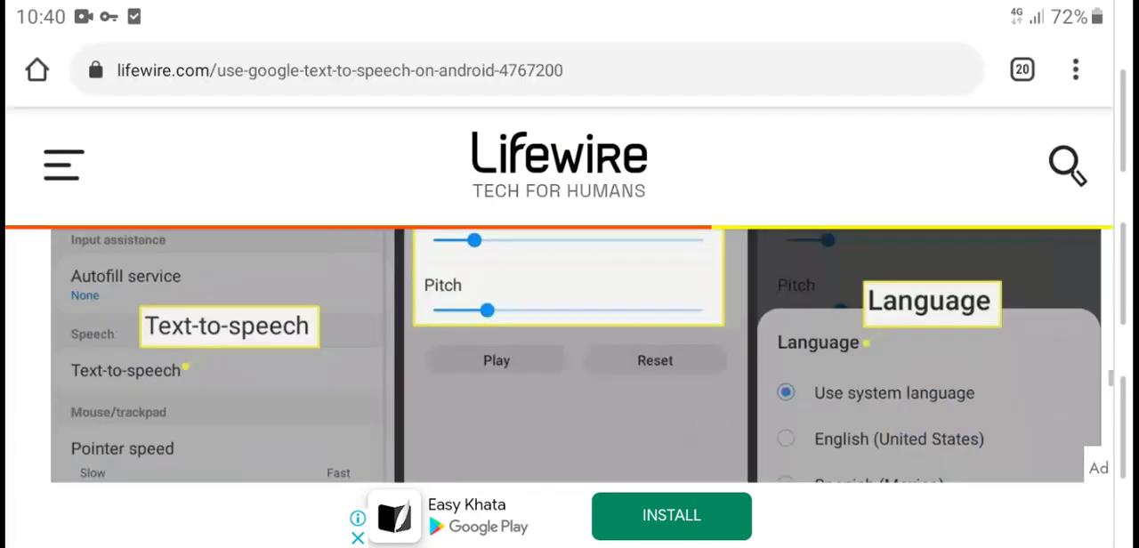
pyautogui.scroll(-3)
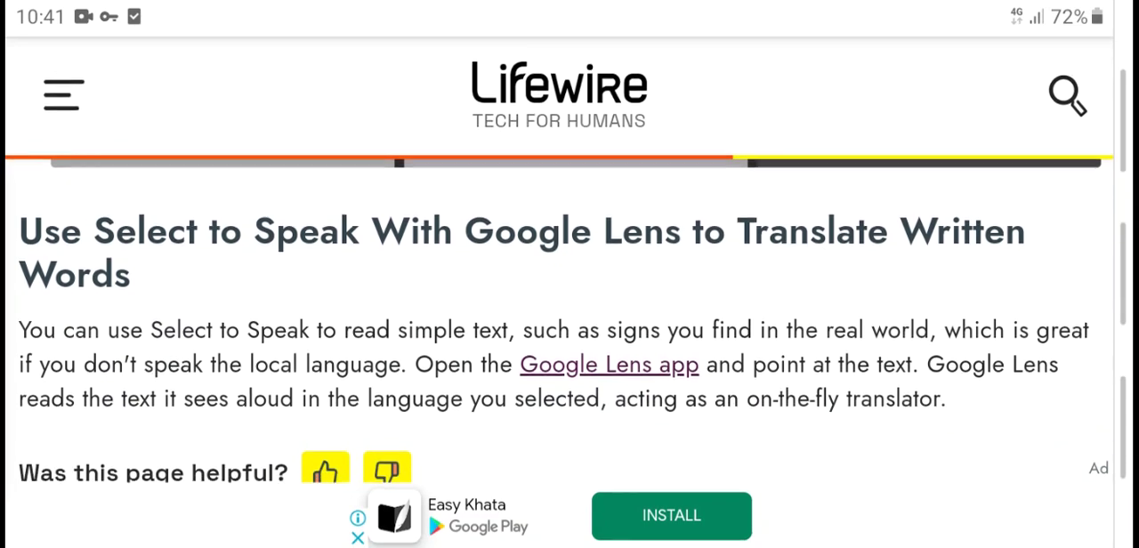
# Step: Scroll past 'Was this page helpful?' to the More from Lifewire article cards
pyautogui.scroll(-3)
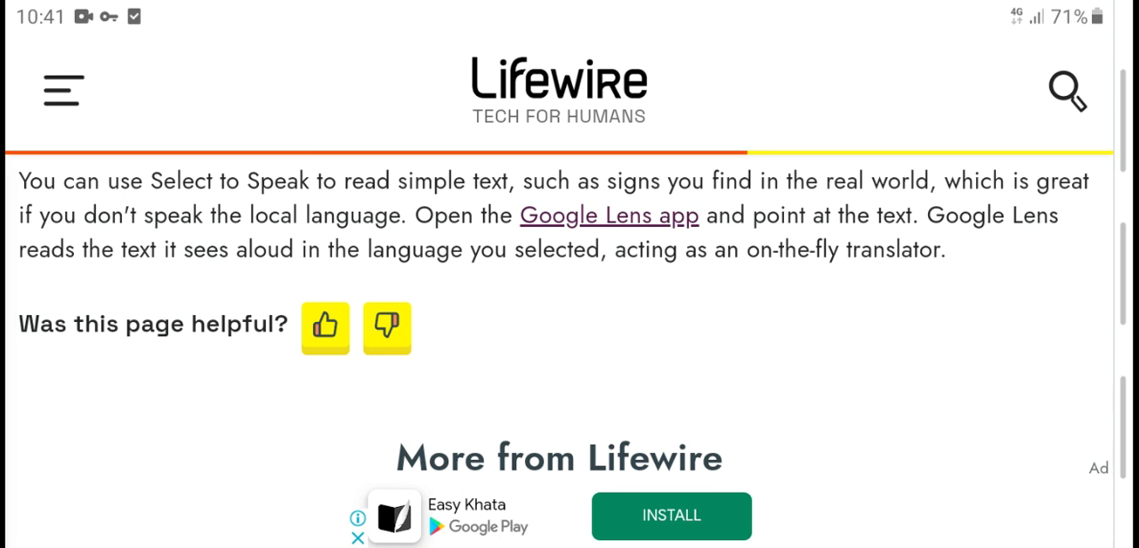
pyautogui.scroll(-3)
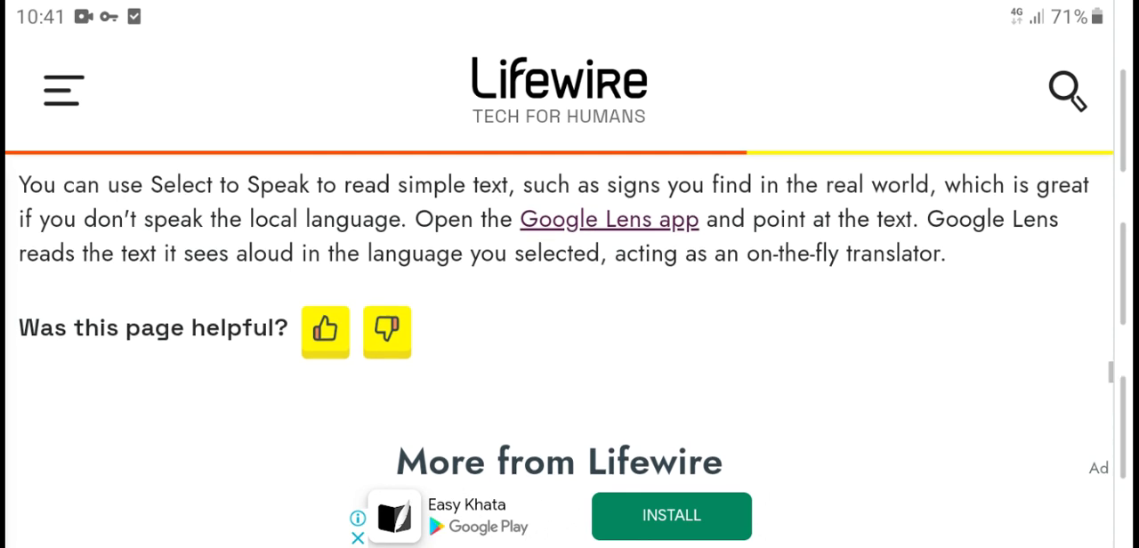
pyautogui.scroll(-3)
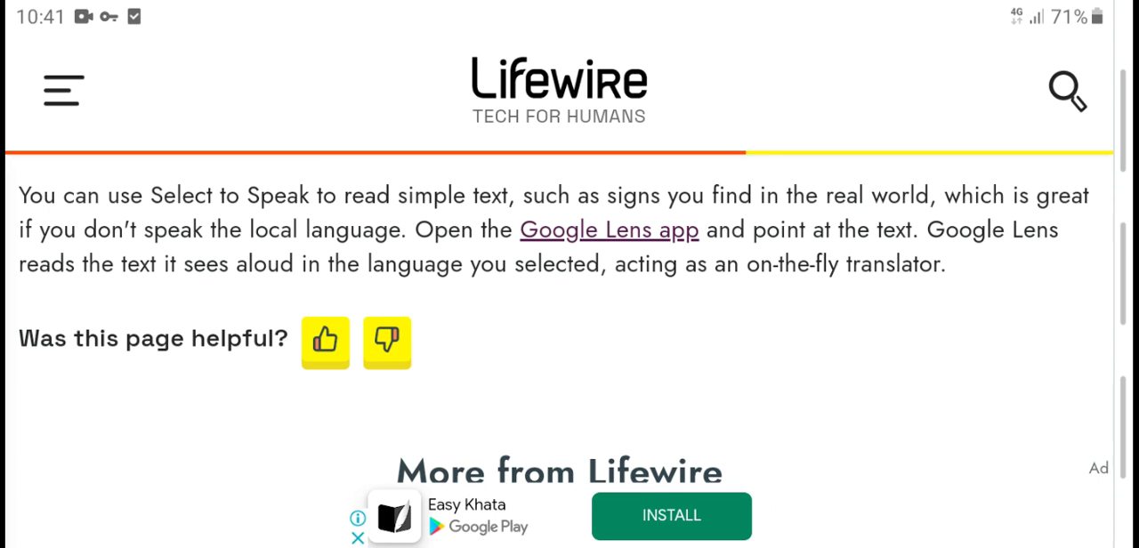
pyautogui.scroll(-3)
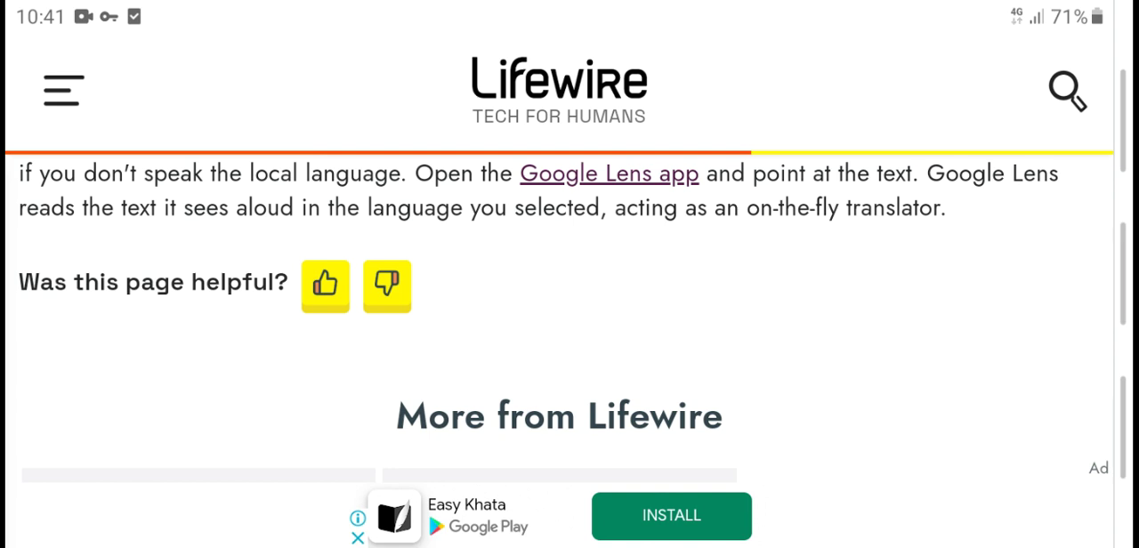
pyautogui.scroll(-3)
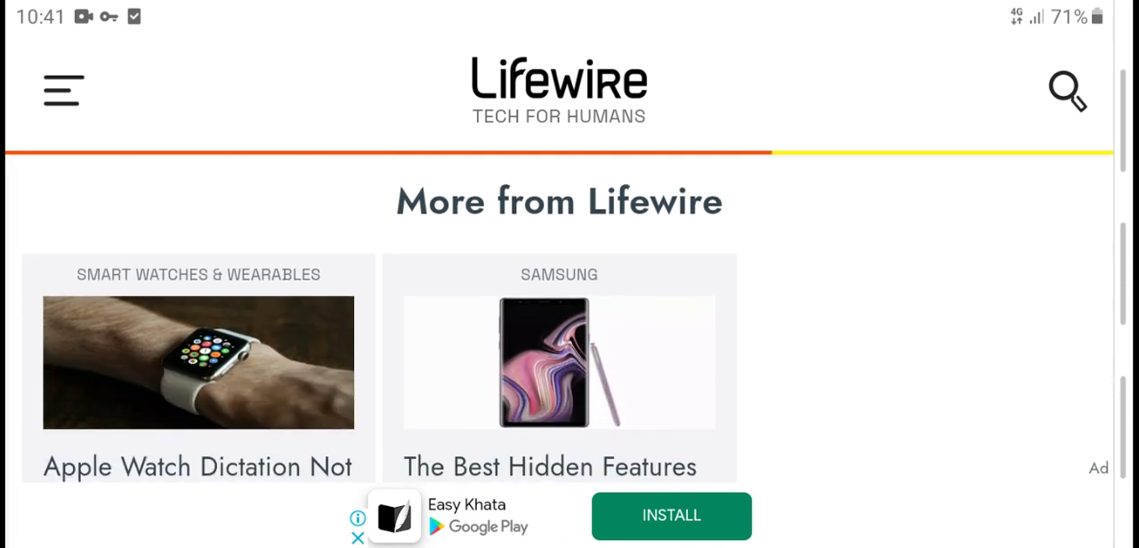
pyautogui.scroll(-3)
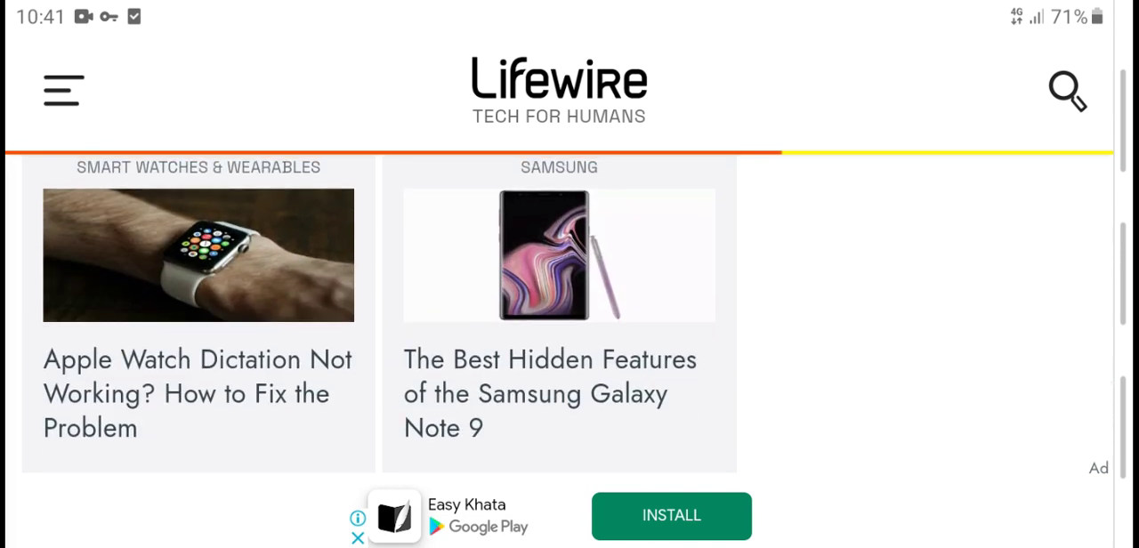
pyautogui.scroll(-3)
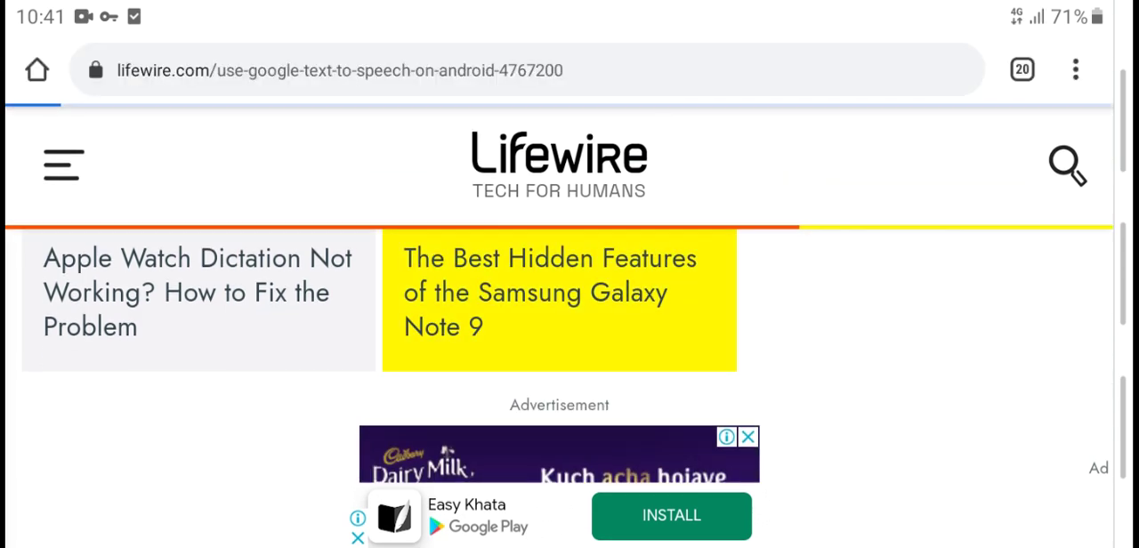
# Step: Open the Galaxy Note 9 hidden features card and scroll to section 01 on customization
pyautogui.click(559, 293)
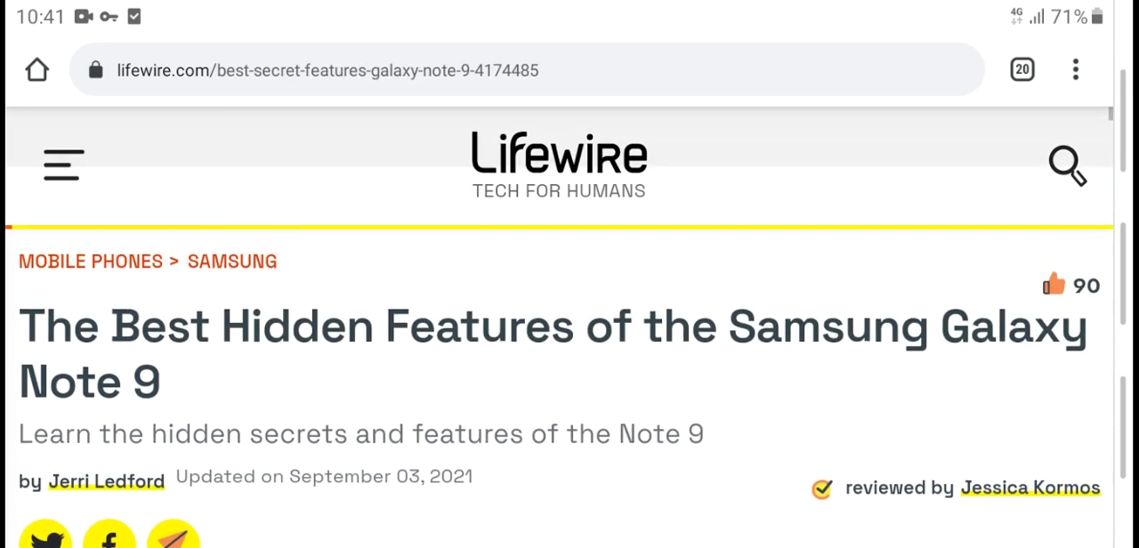
pyautogui.scroll(-3)
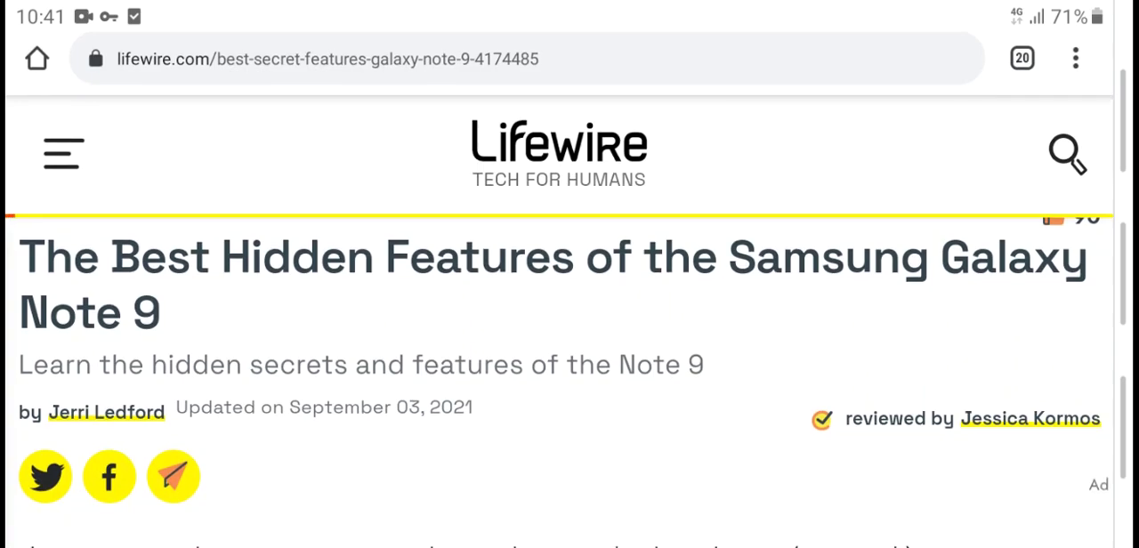
pyautogui.scroll(-3)
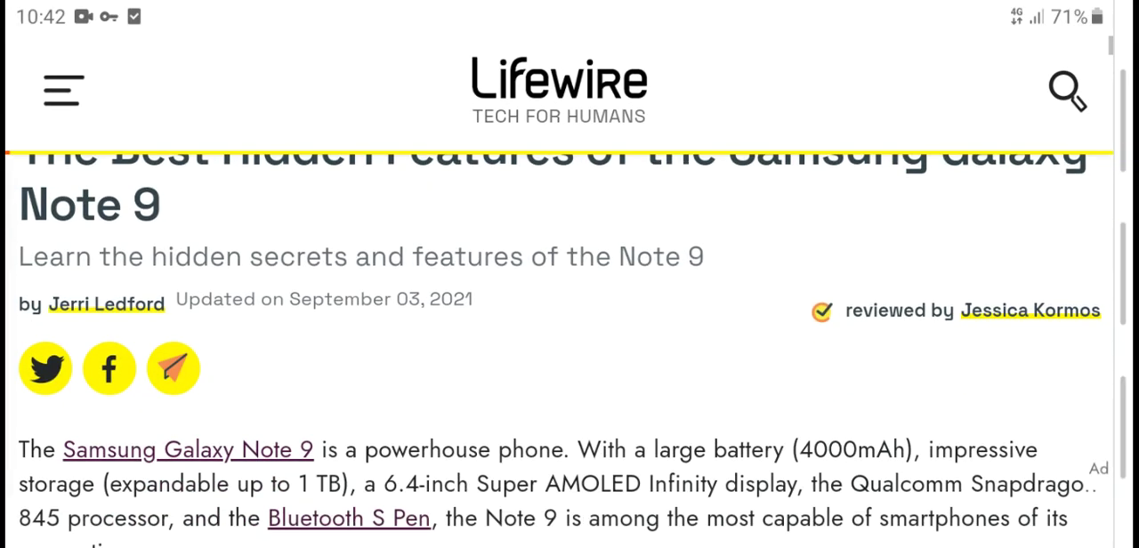
pyautogui.scroll(-3)
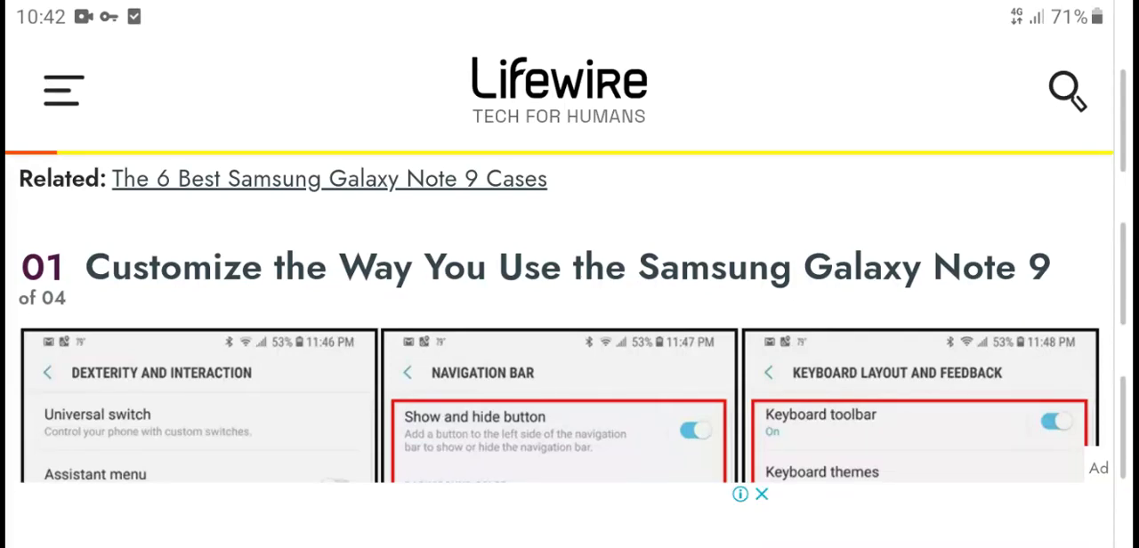
# Step: Scroll through sections 02 and 03 to the '04 Use the Samsung Galaxy Note 9 Safety Features' heading
pyautogui.scroll(-3)
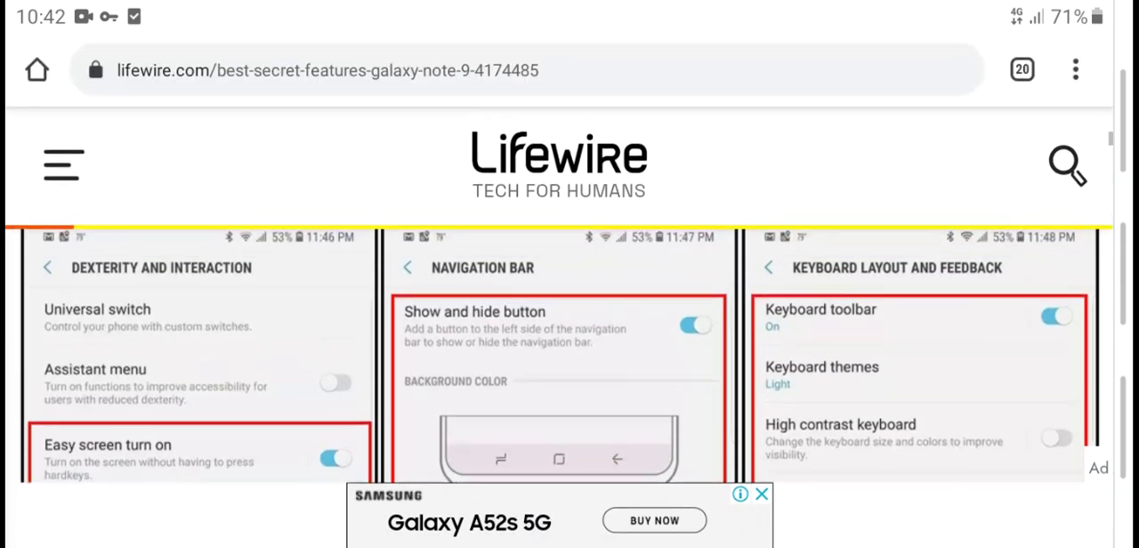
pyautogui.scroll(-3)
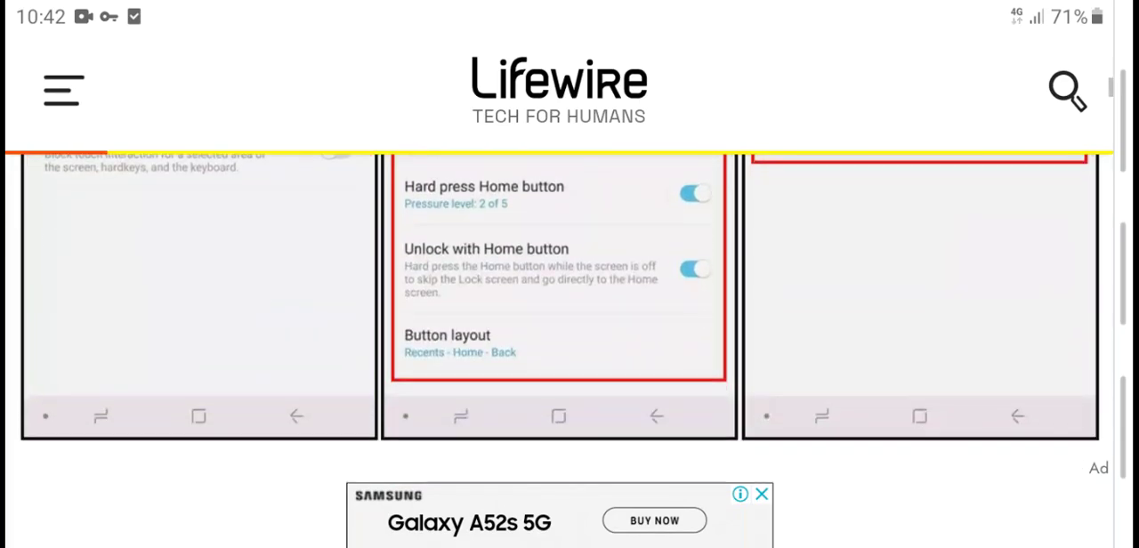
pyautogui.scroll(-3)
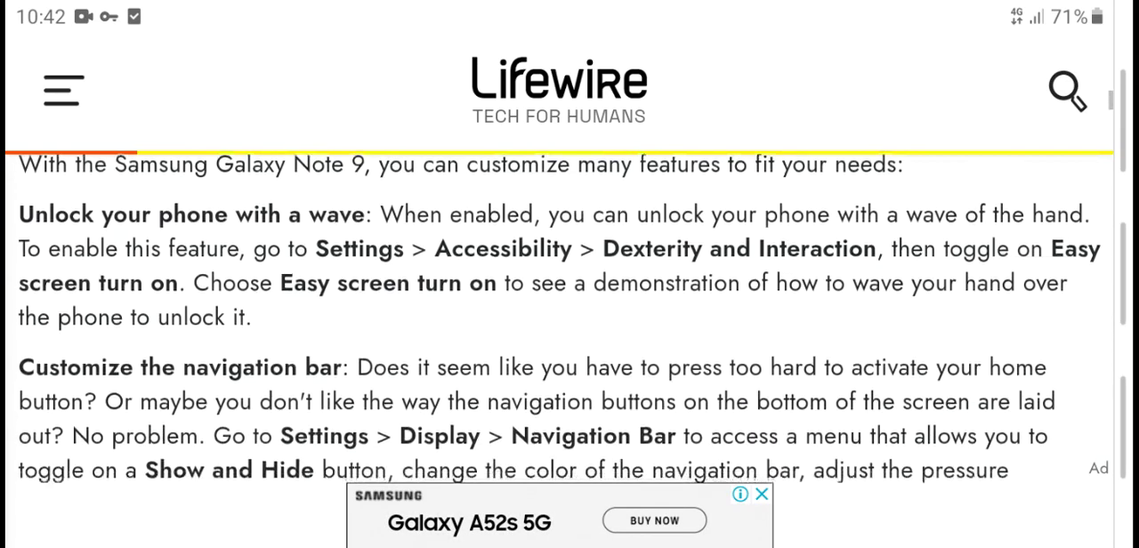
pyautogui.scroll(-3)
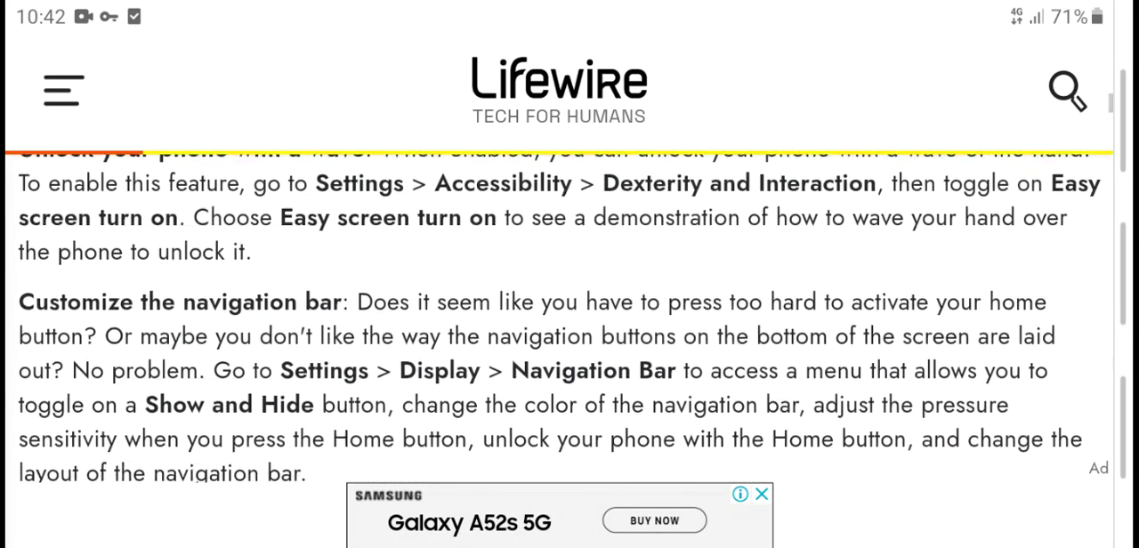
pyautogui.scroll(-3)
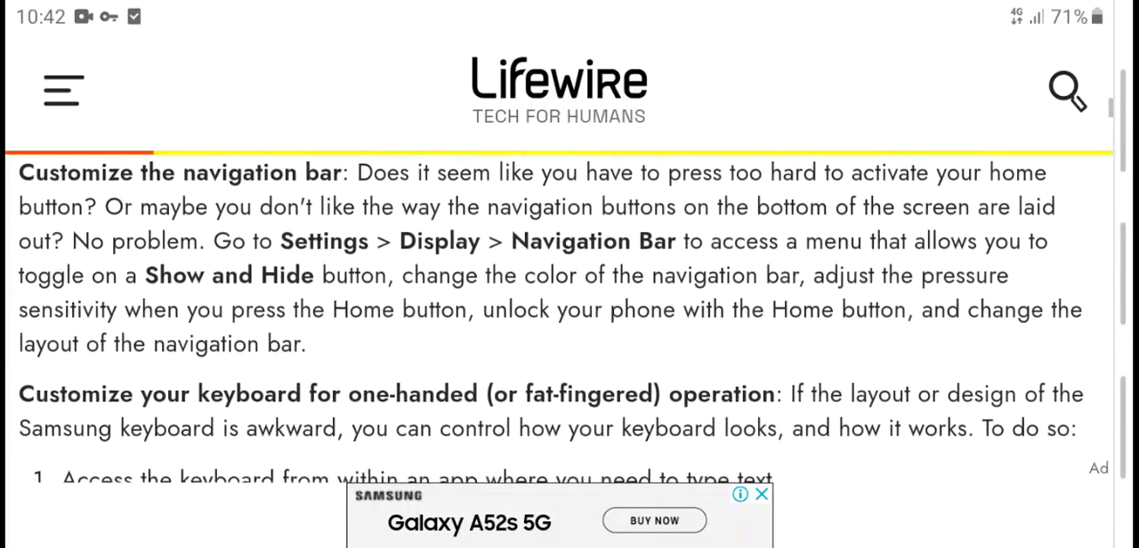
pyautogui.scroll(-3)
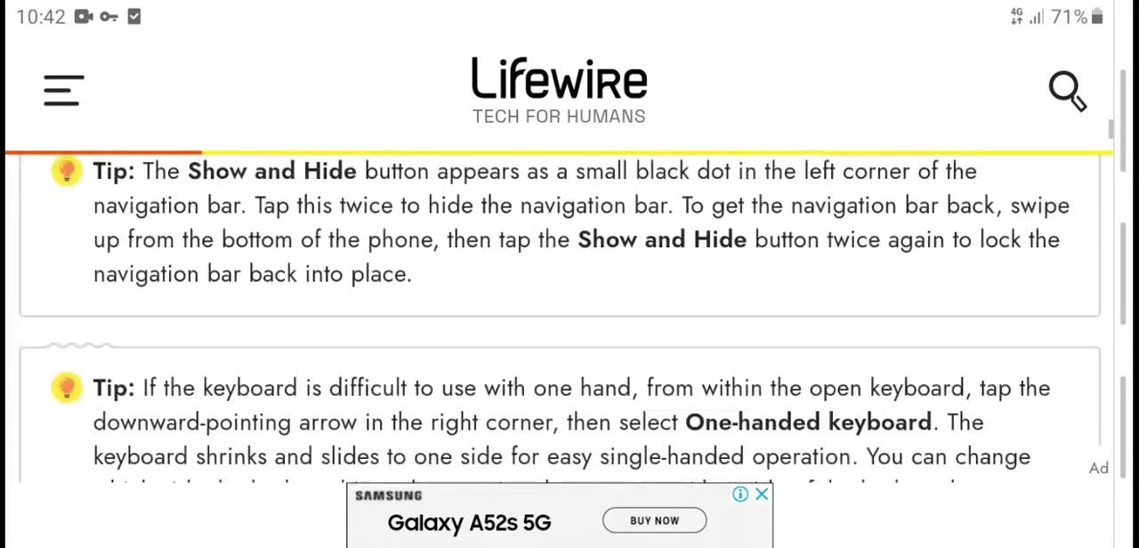
pyautogui.scroll(-3)
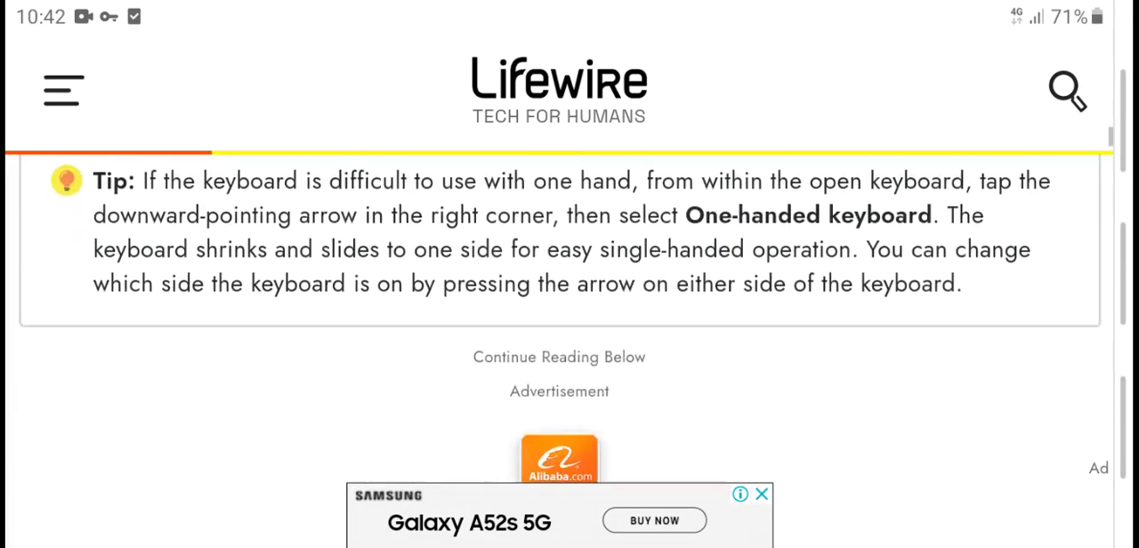
pyautogui.scroll(-3)
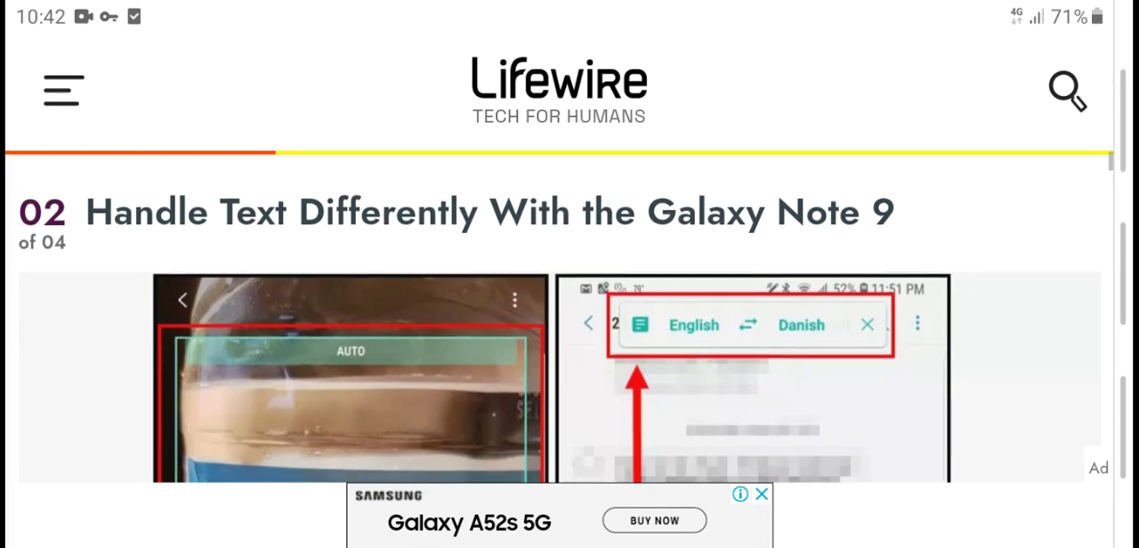
pyautogui.scroll(-3)
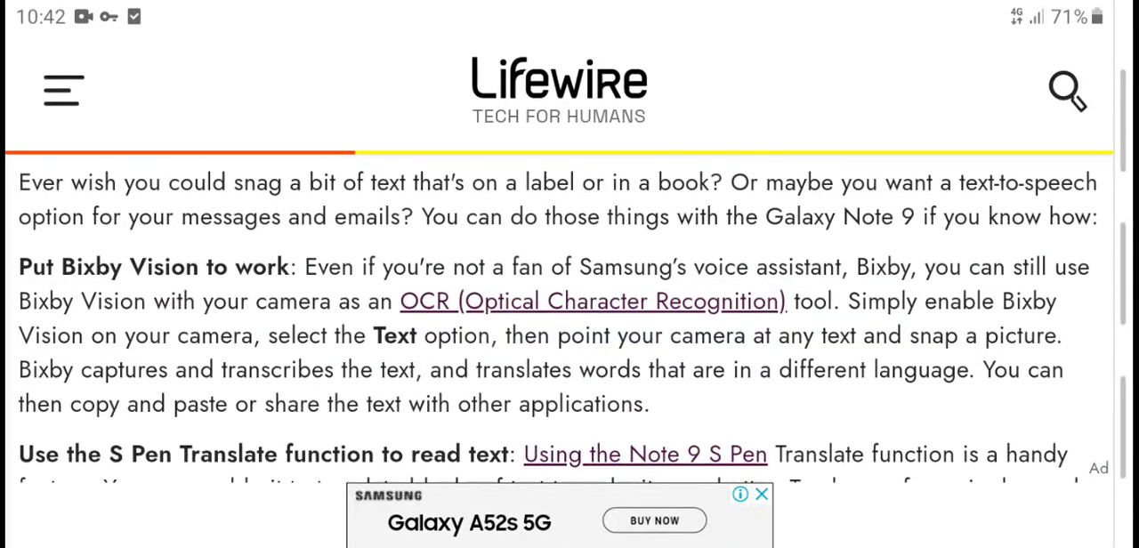
pyautogui.scroll(-3)
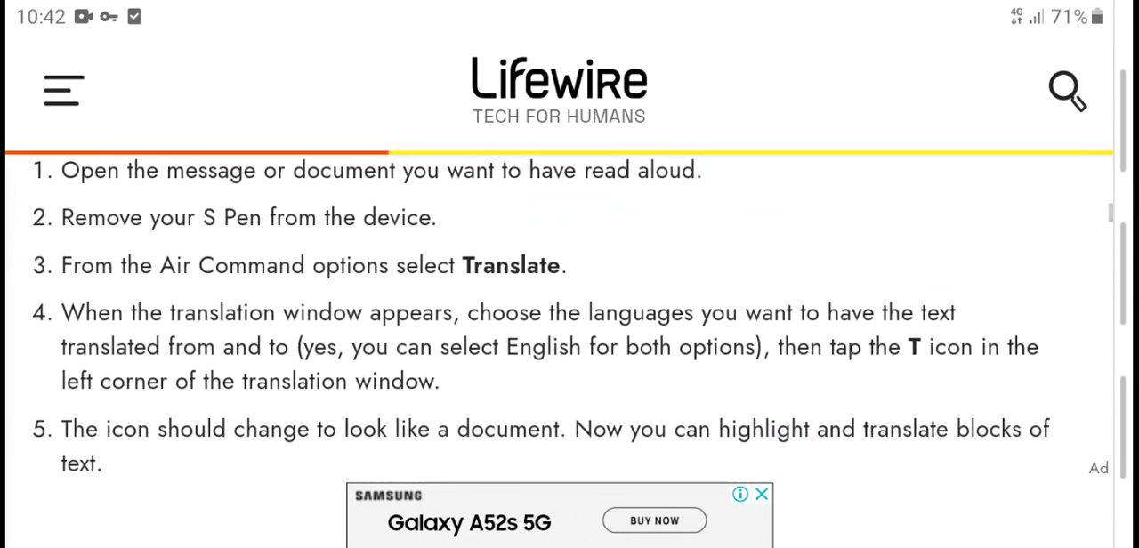
pyautogui.scroll(-3)
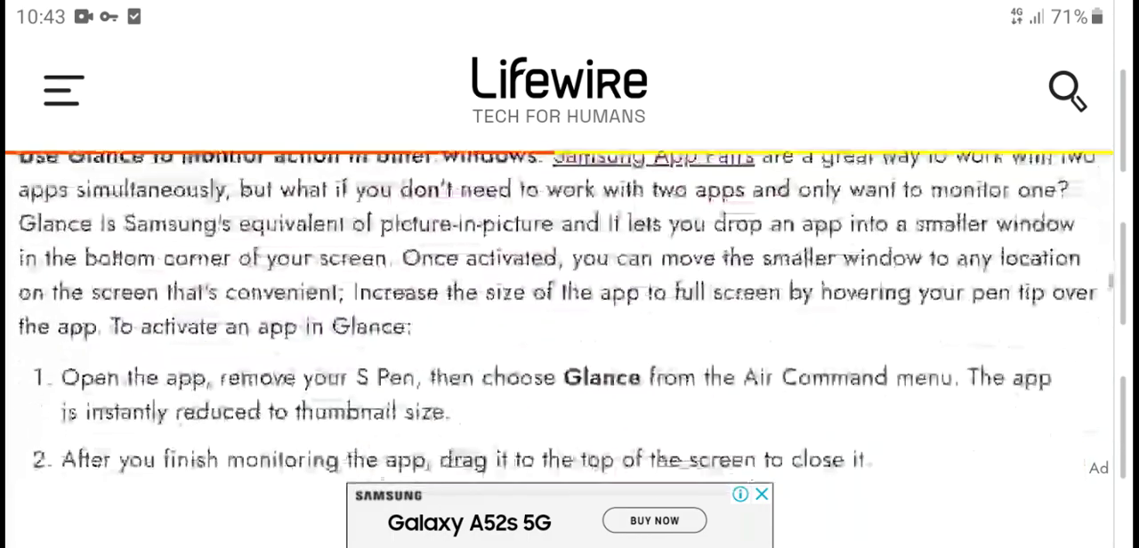
pyautogui.scroll(-3)
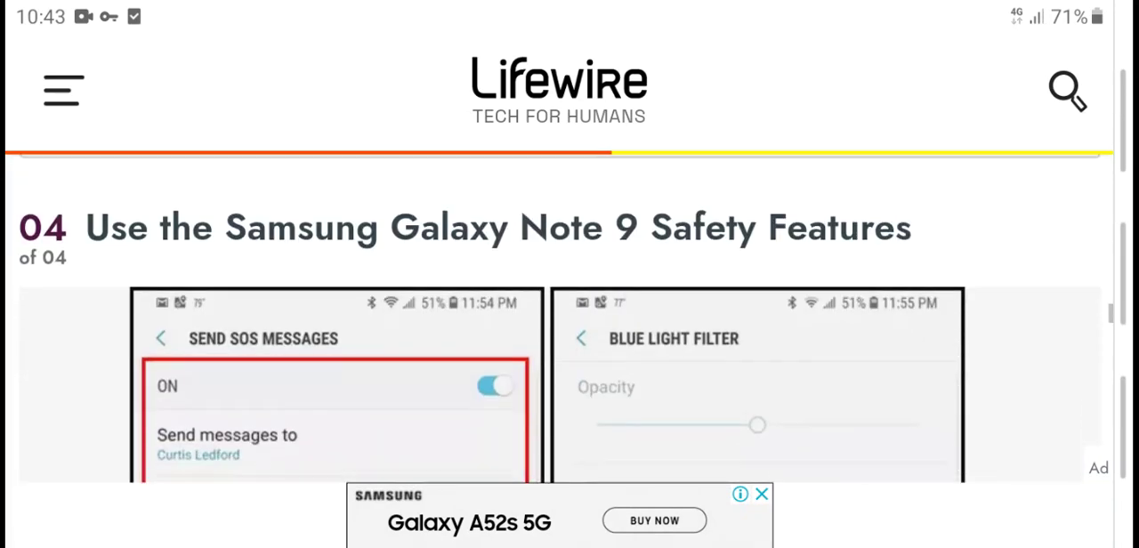
# Step: Scroll through section 04's SOS messages and blue light filter tips to the advertisement below
pyautogui.scroll(-3)
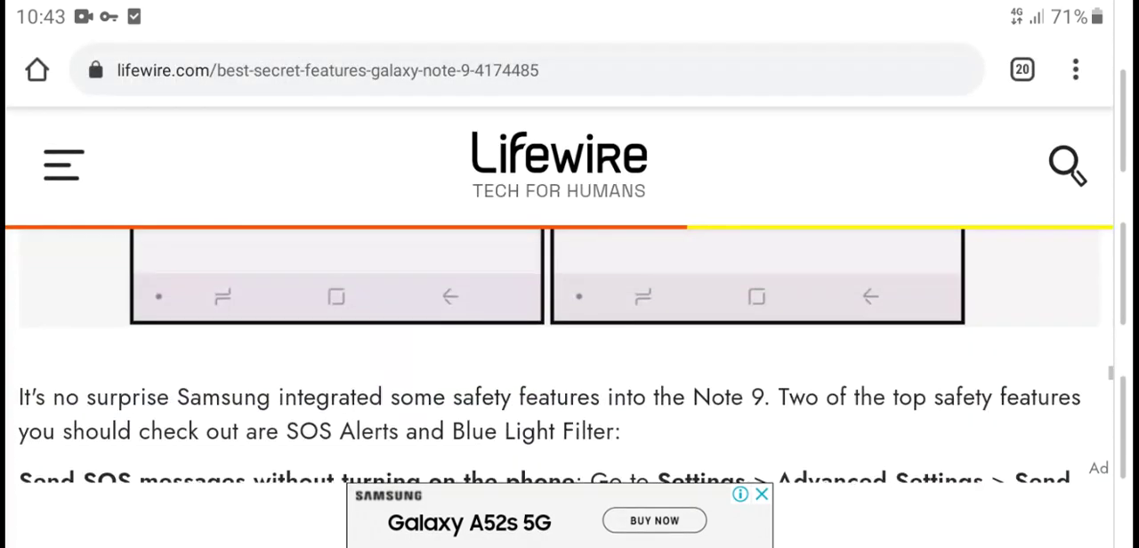
pyautogui.scroll(-3)
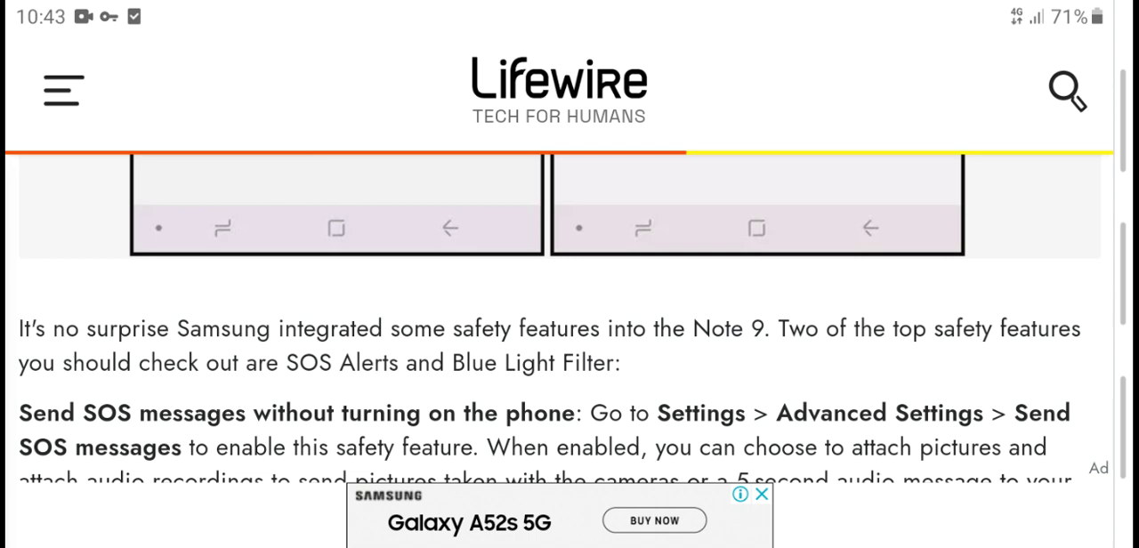
pyautogui.scroll(-3)
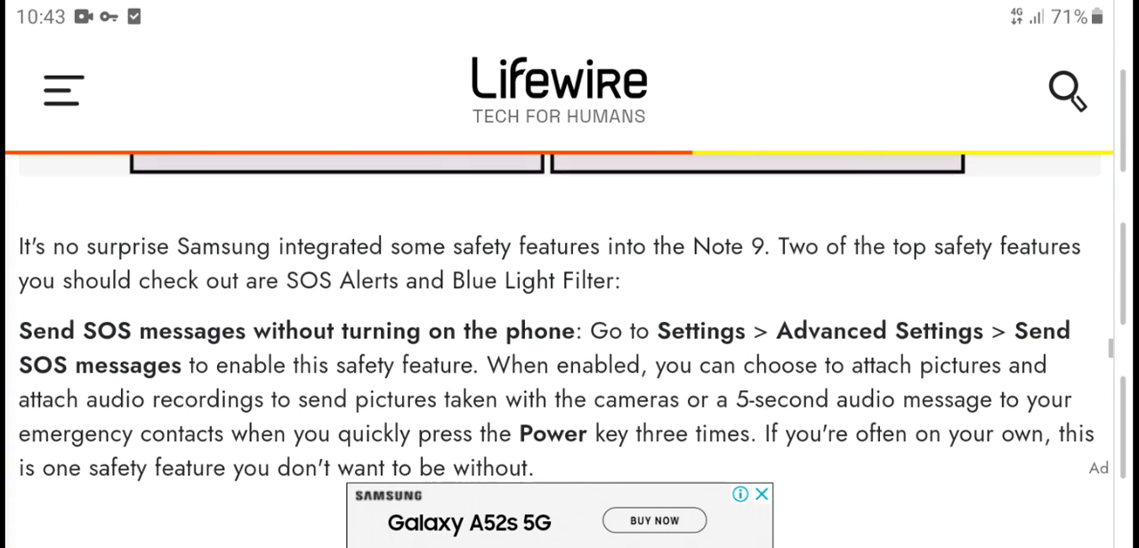
pyautogui.scroll(-3)
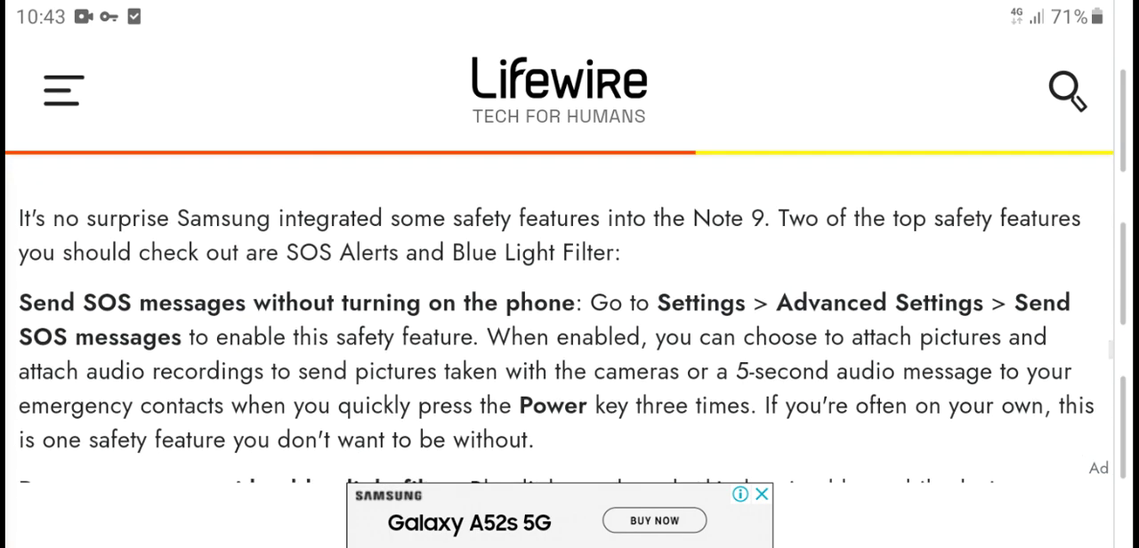
pyautogui.scroll(-3)
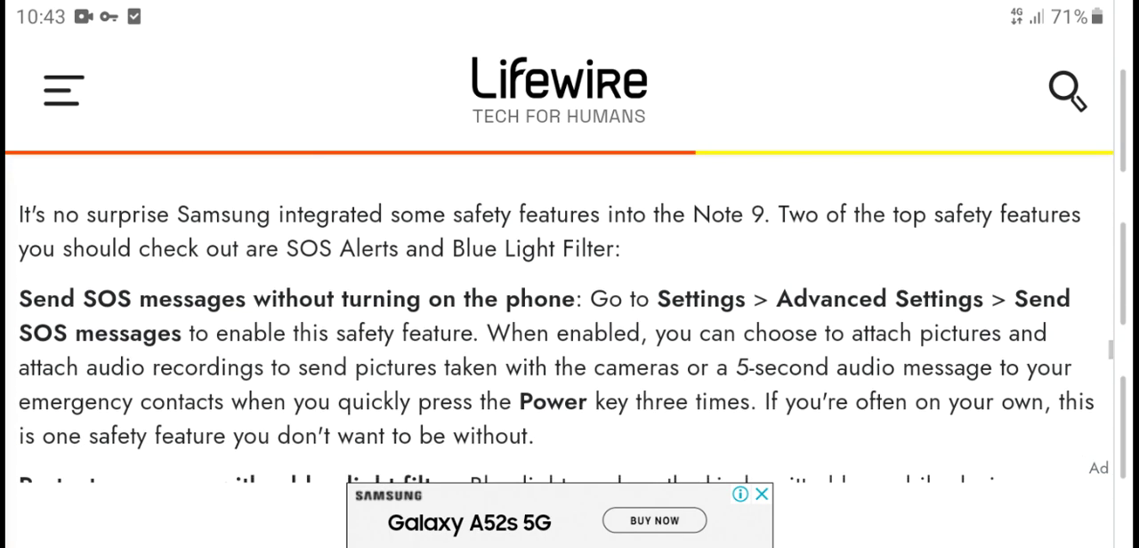
pyautogui.scroll(-3)
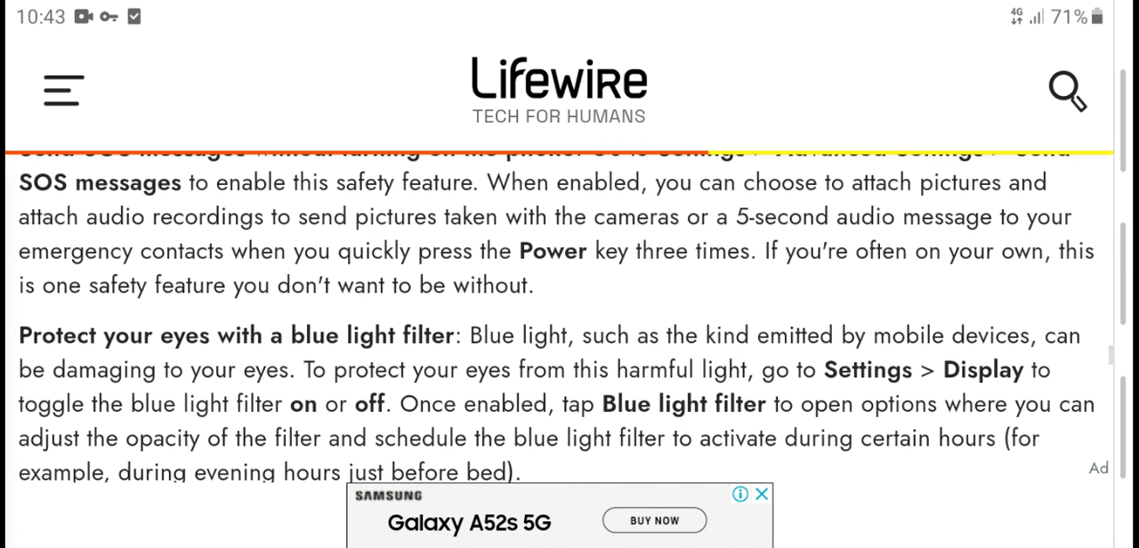
pyautogui.scroll(-3)
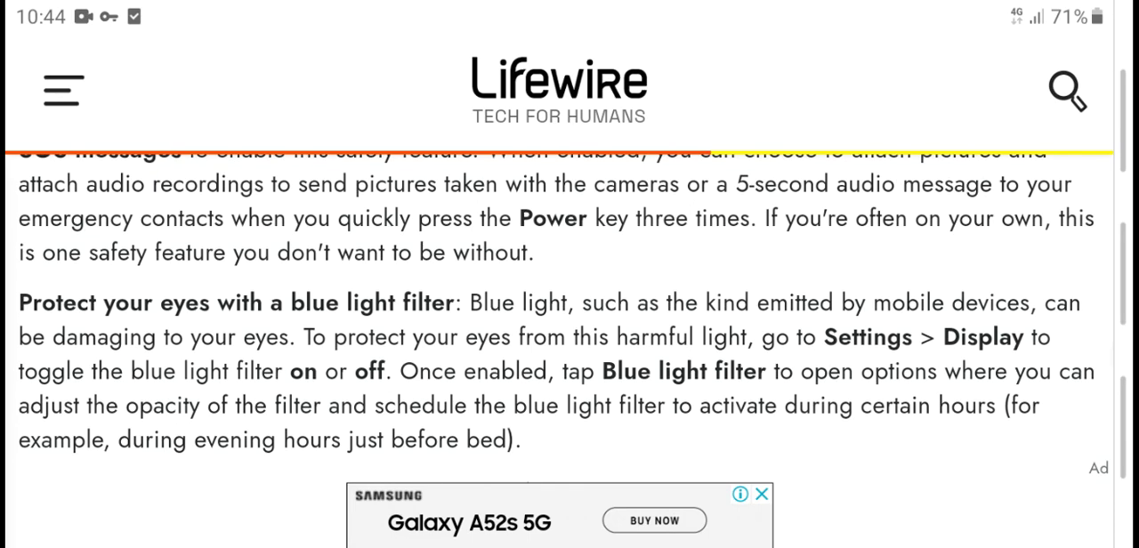
pyautogui.scroll(-3)
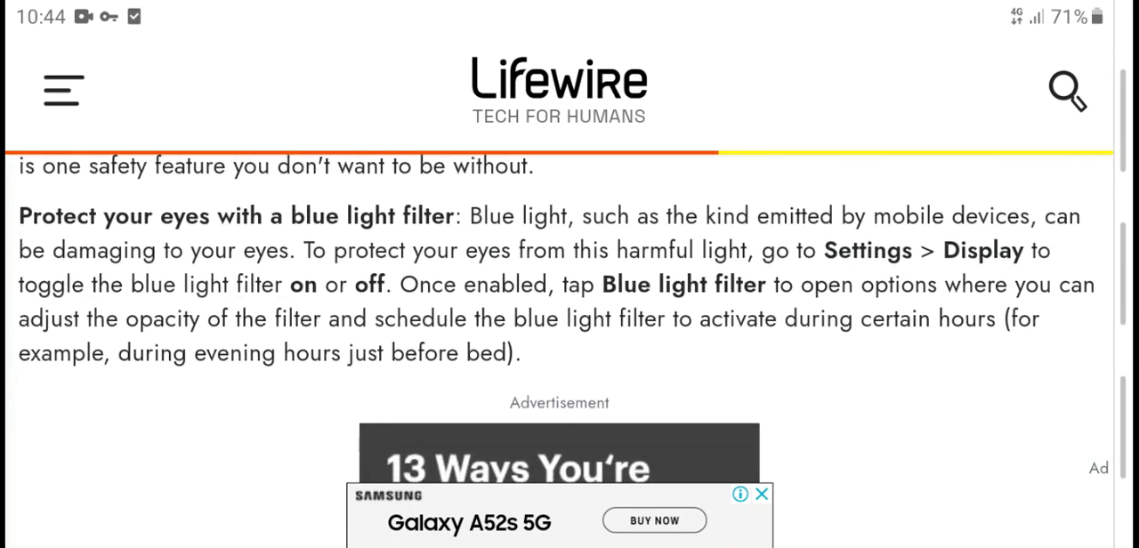
pyautogui.scroll(-3)
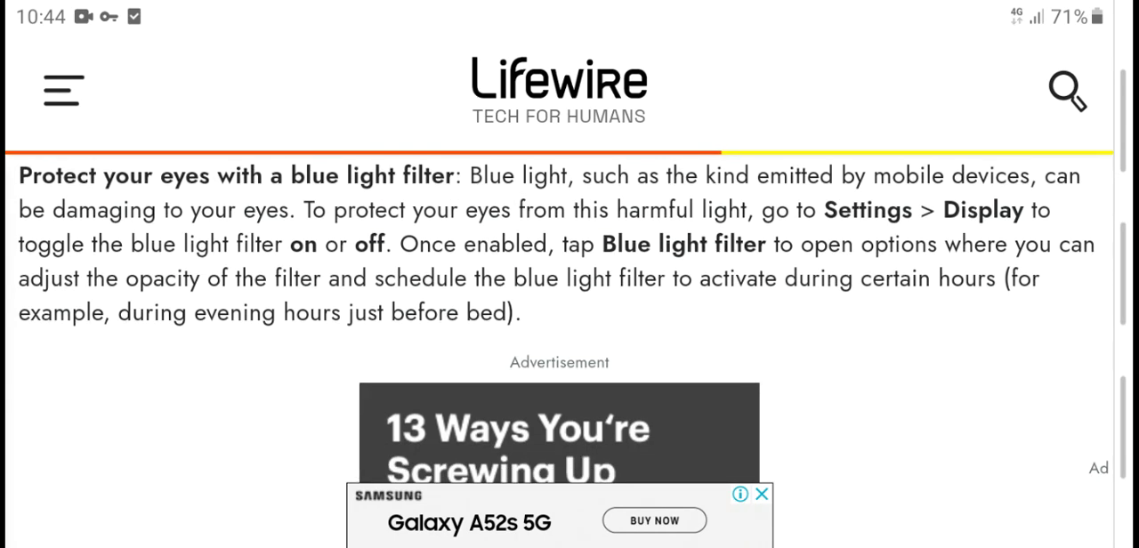
pyautogui.scroll(-3)
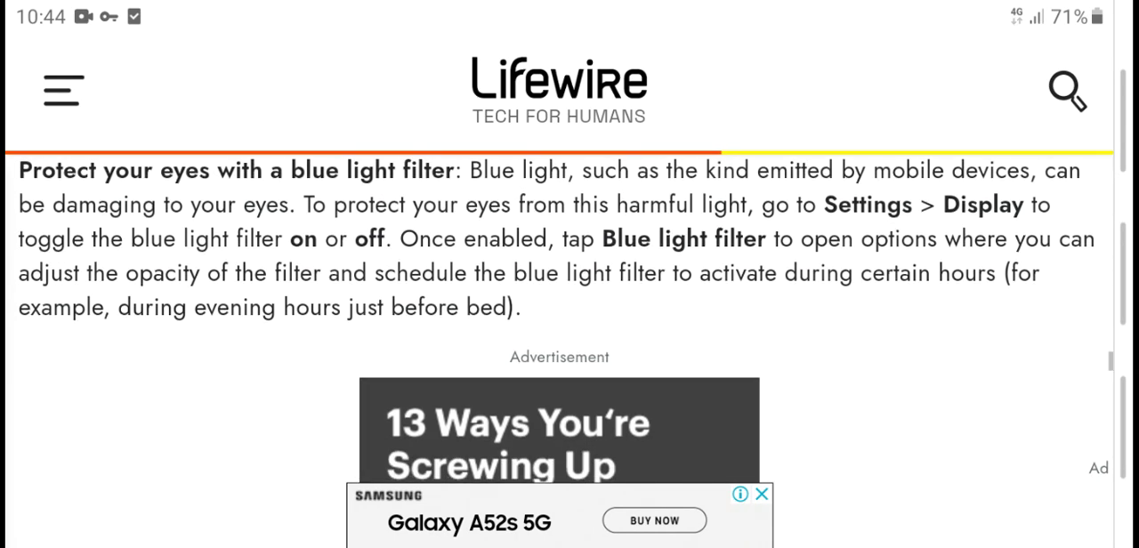
pyautogui.scroll(-3)
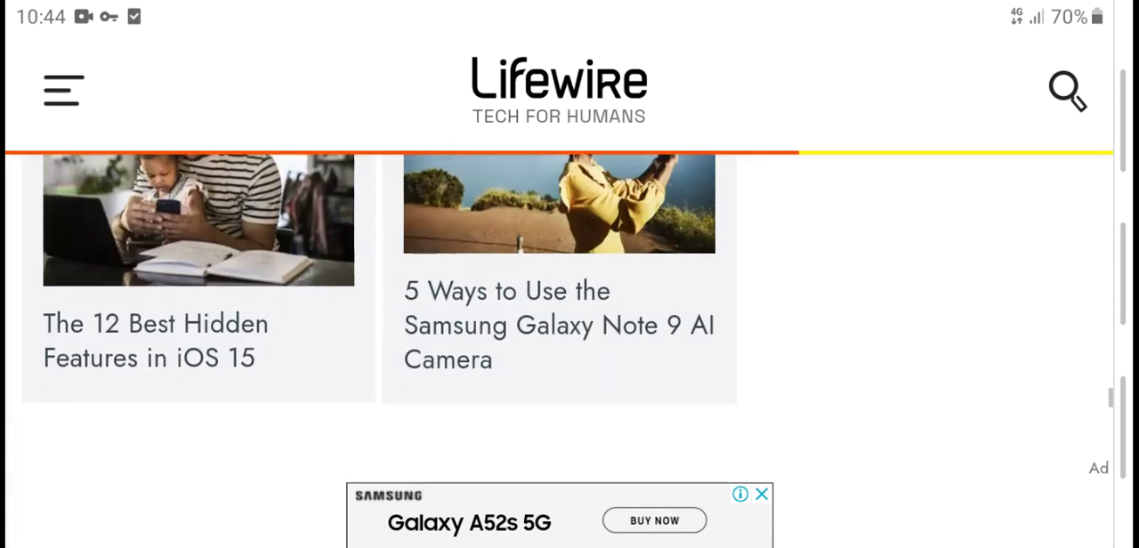
# Step: Scroll past related articles to the black Lifewire footer, then back up to the Bixby Vision text
pyautogui.scroll(-3)
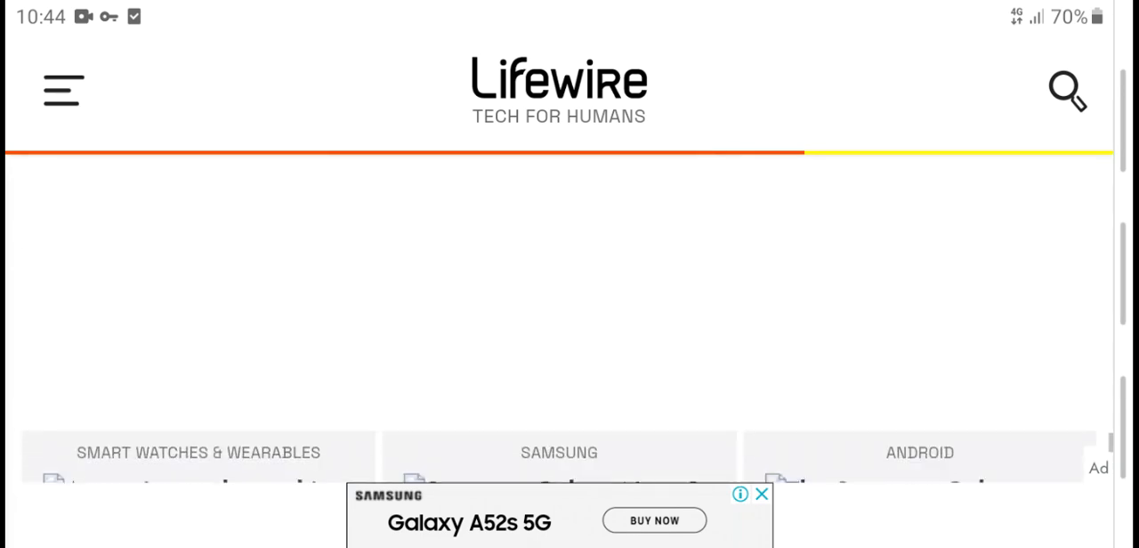
pyautogui.scroll(-3)
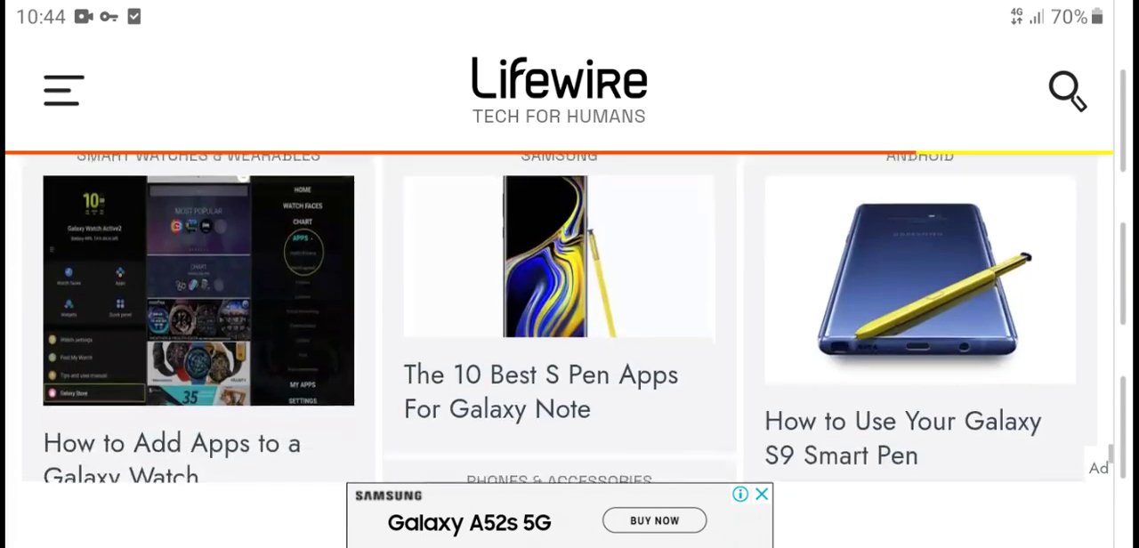
pyautogui.scroll(-3)
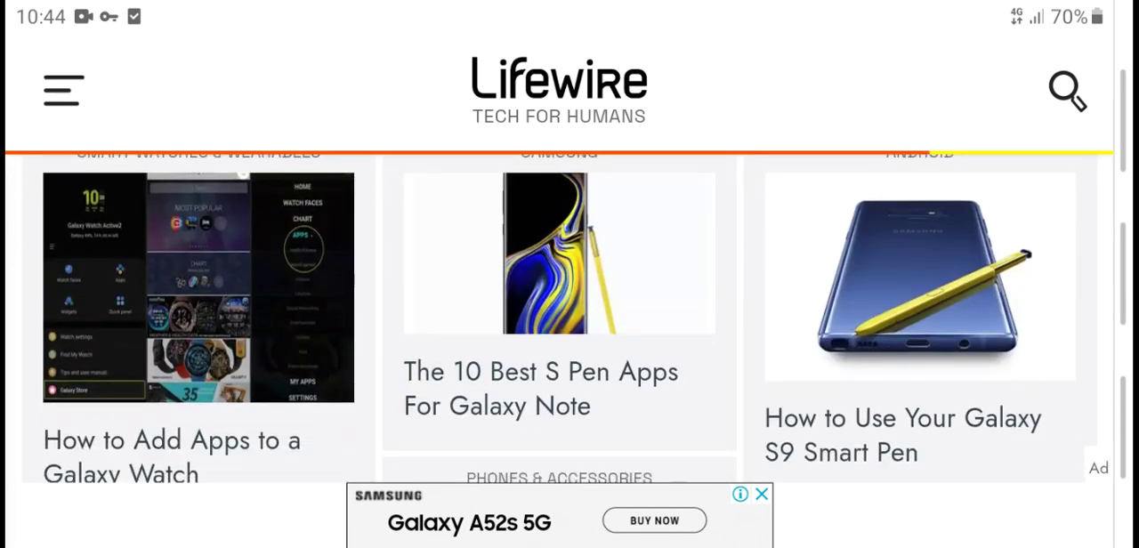
pyautogui.scroll(-3)
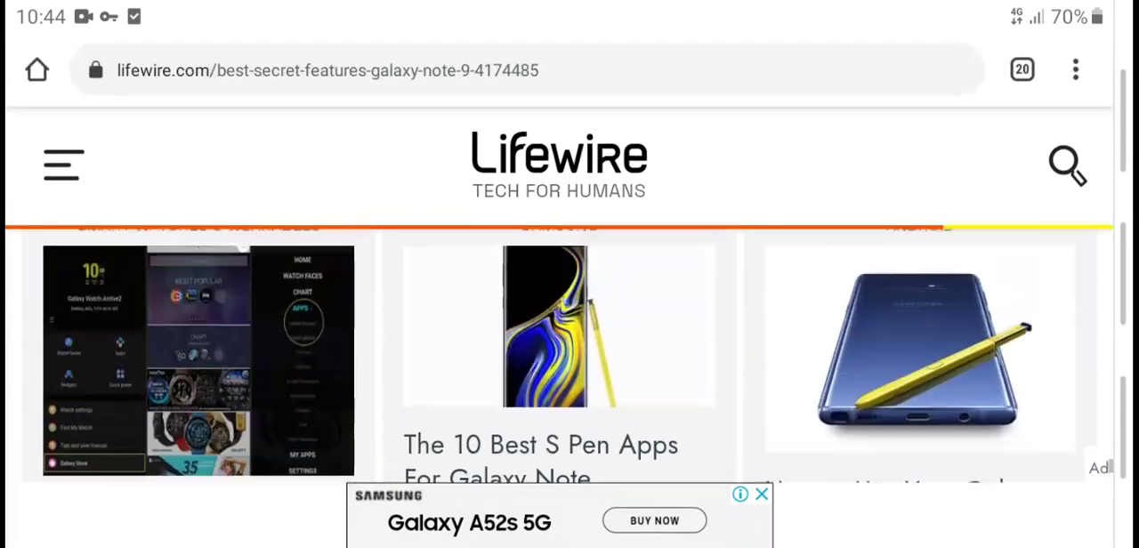
pyautogui.scroll(-3)
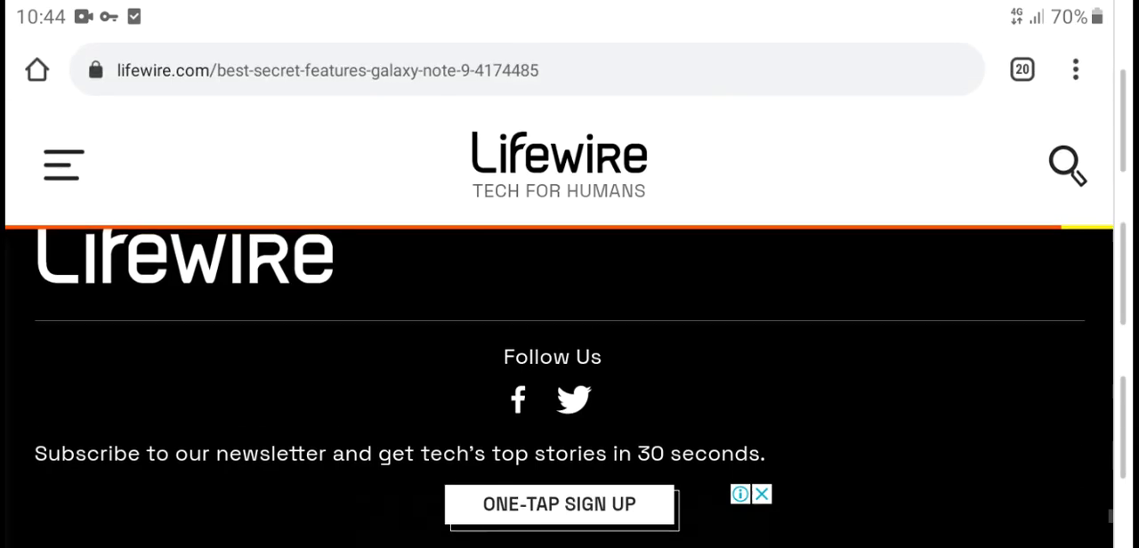
pyautogui.scroll(-3)
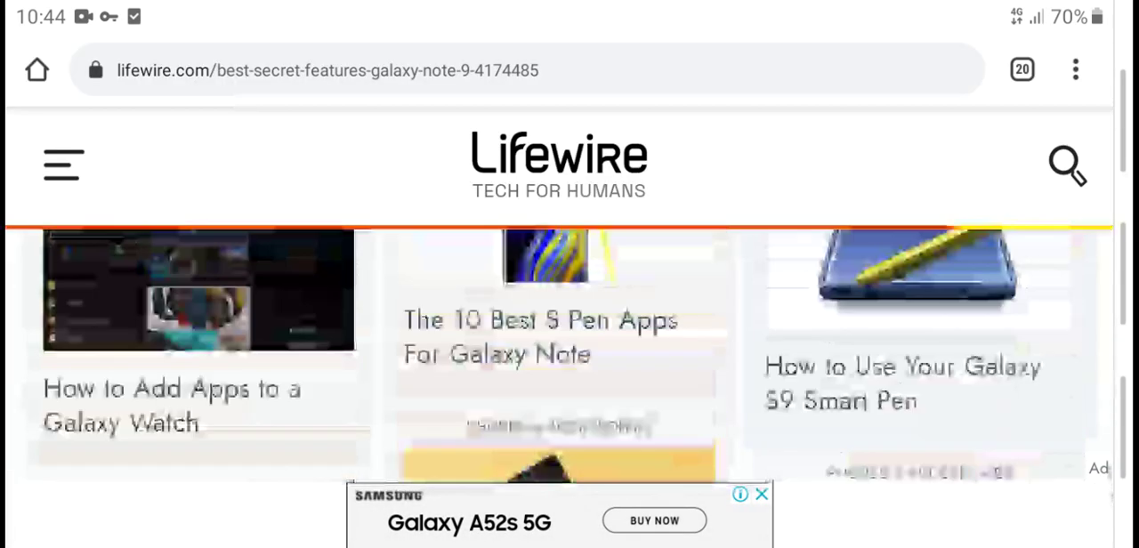
pyautogui.scroll(-3)
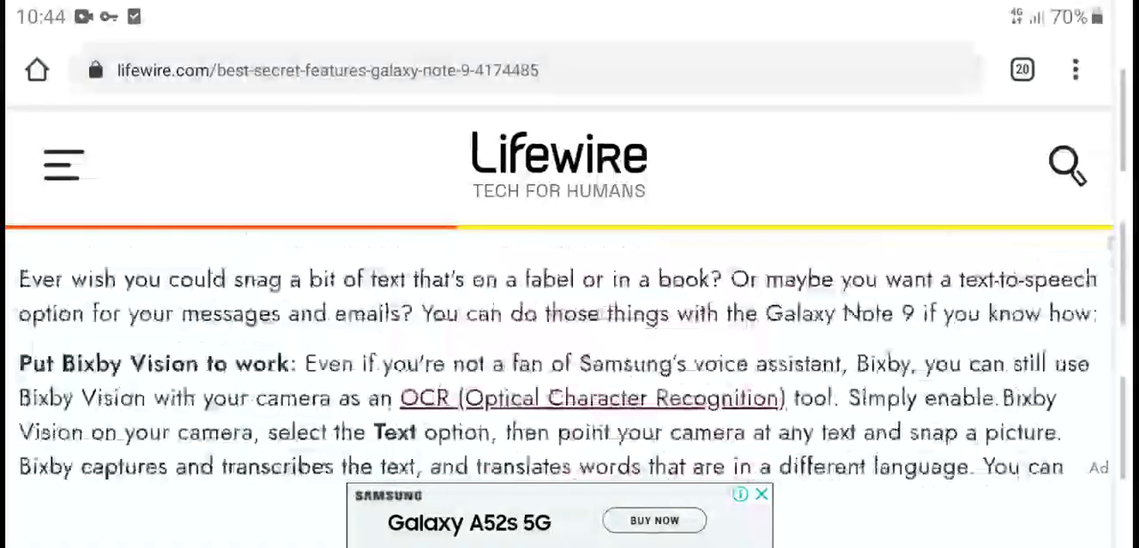
pyautogui.scroll(-3)
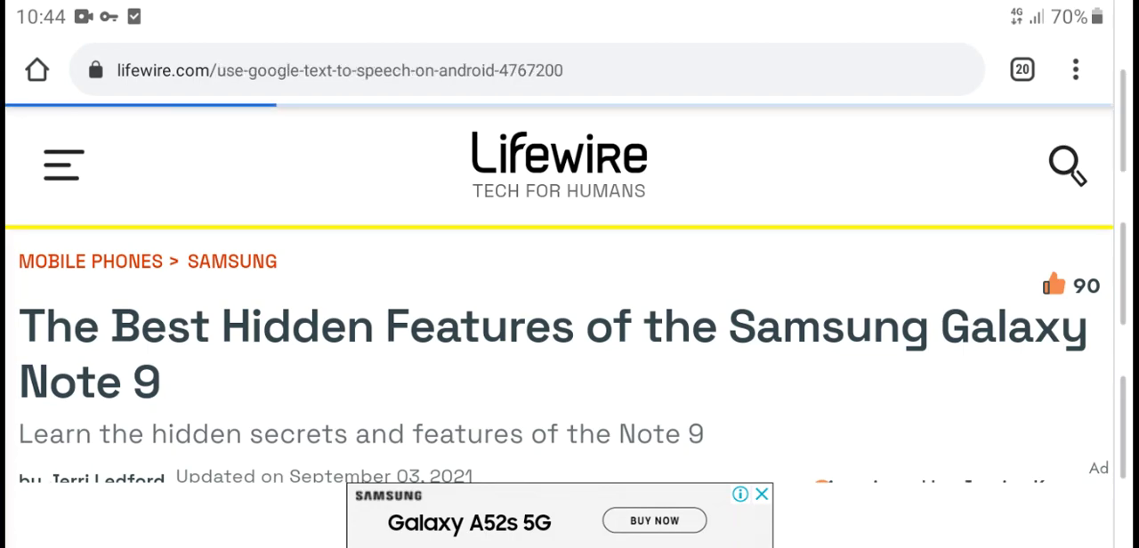
# Step: Scroll the Google Text-to-Speech article down to step 3, 'Tap Language and input'
pyautogui.scroll(-3)
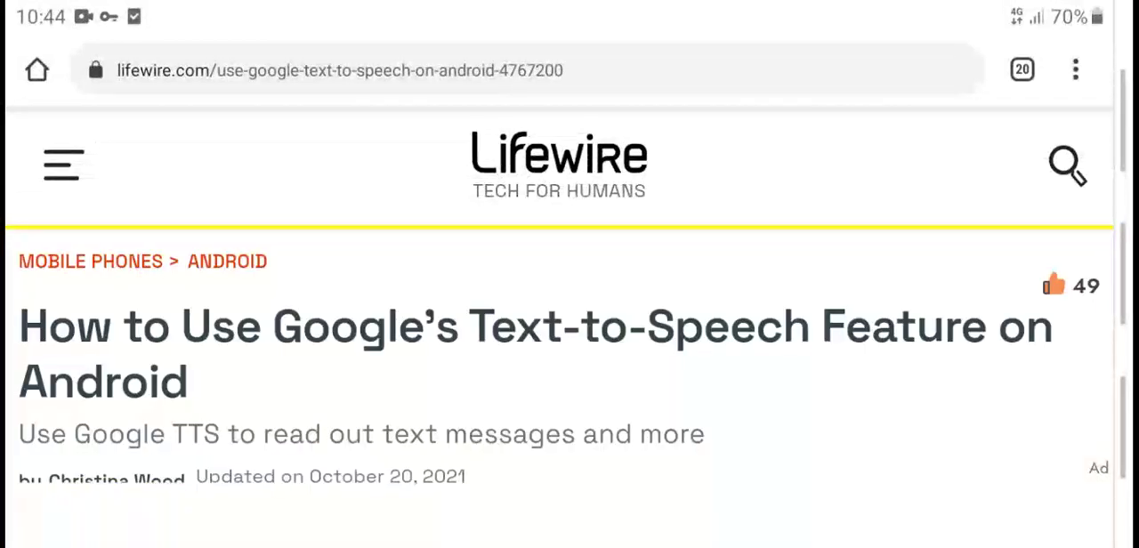
pyautogui.scroll(-3)
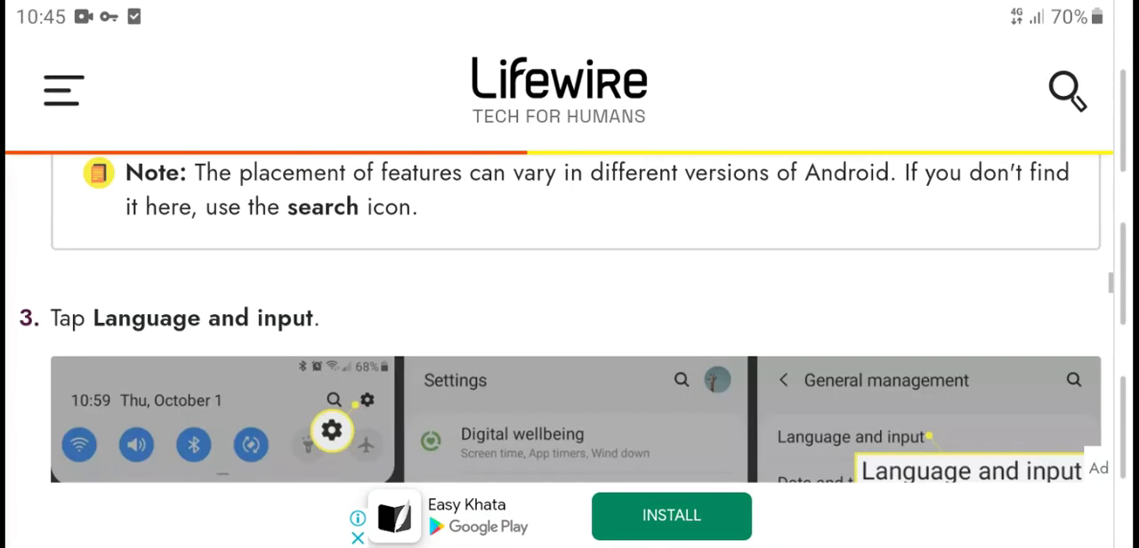
pyautogui.scroll(-3)
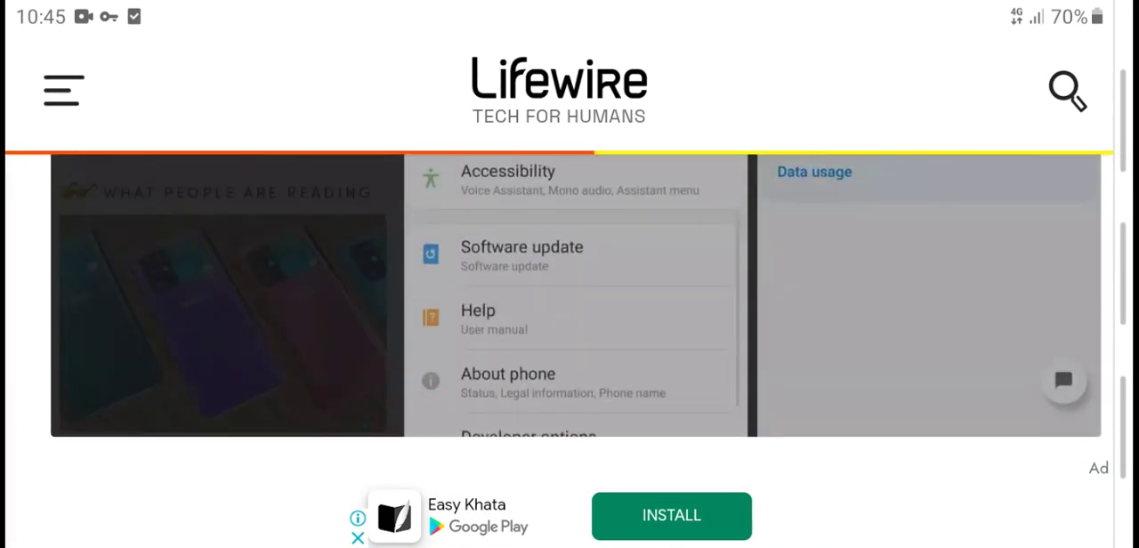